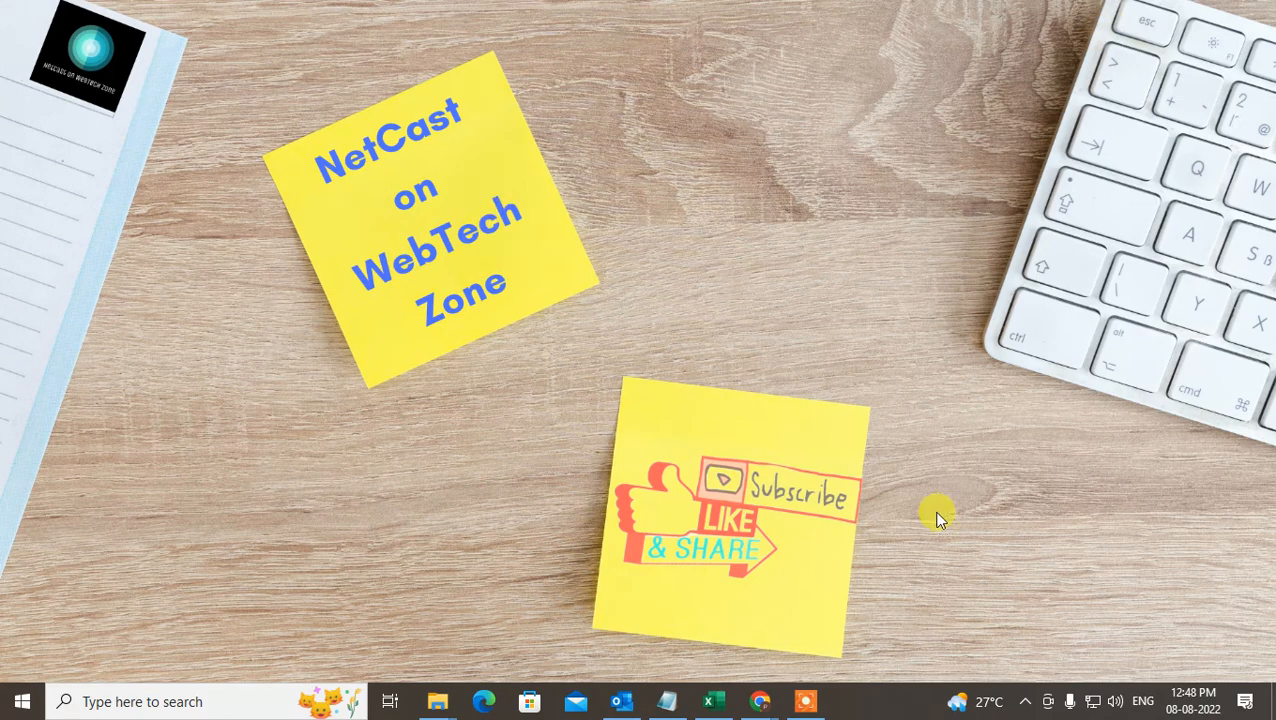
mouse_move(420, 170)
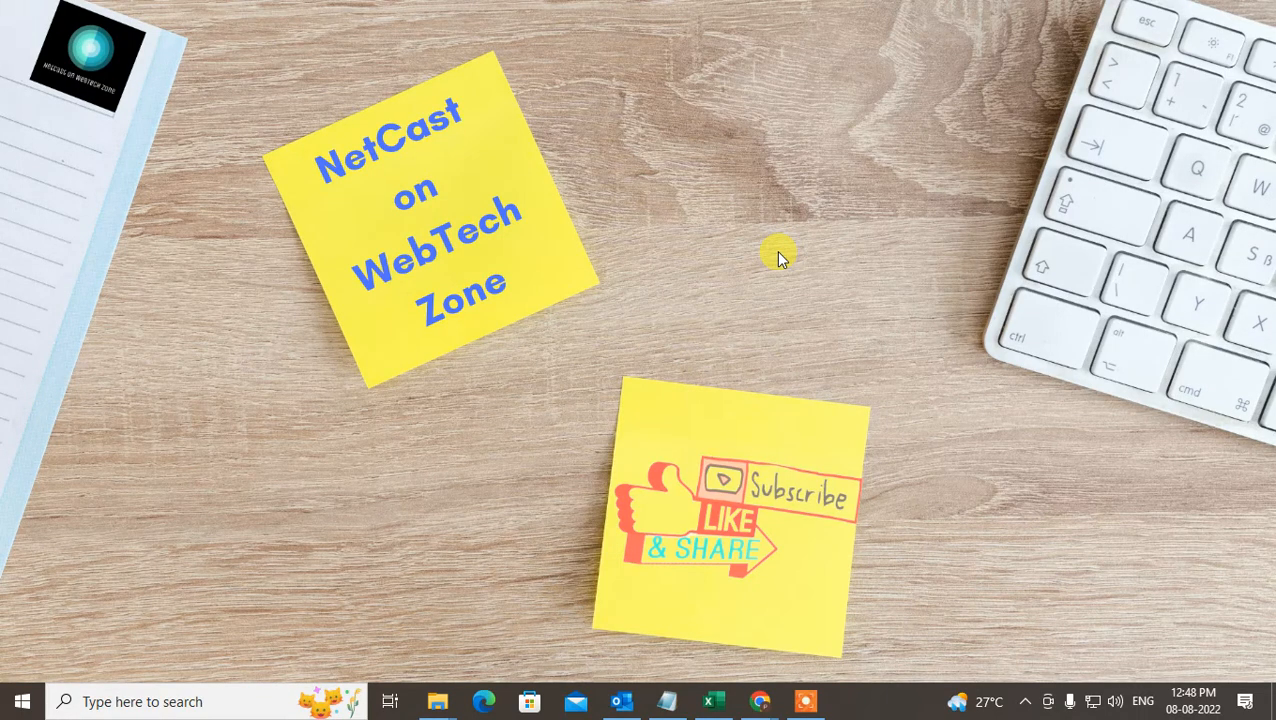
mouse_move(740, 245)
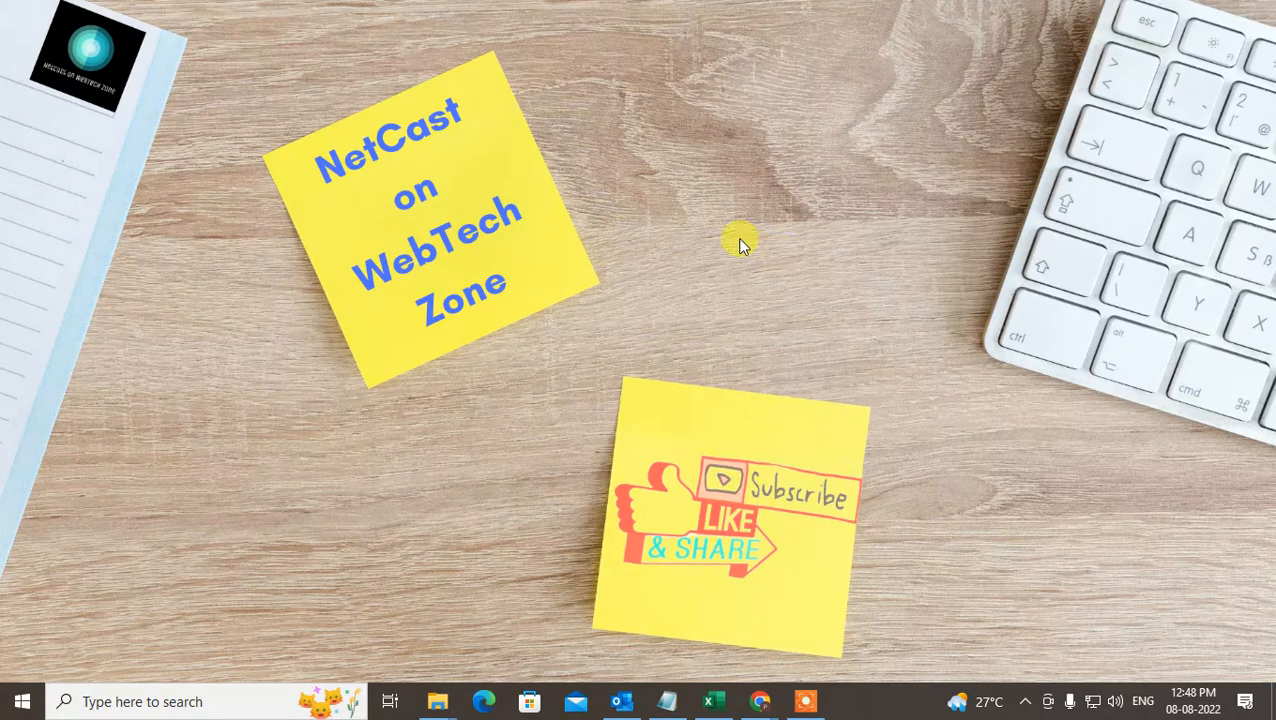
mouse_move(650, 360)
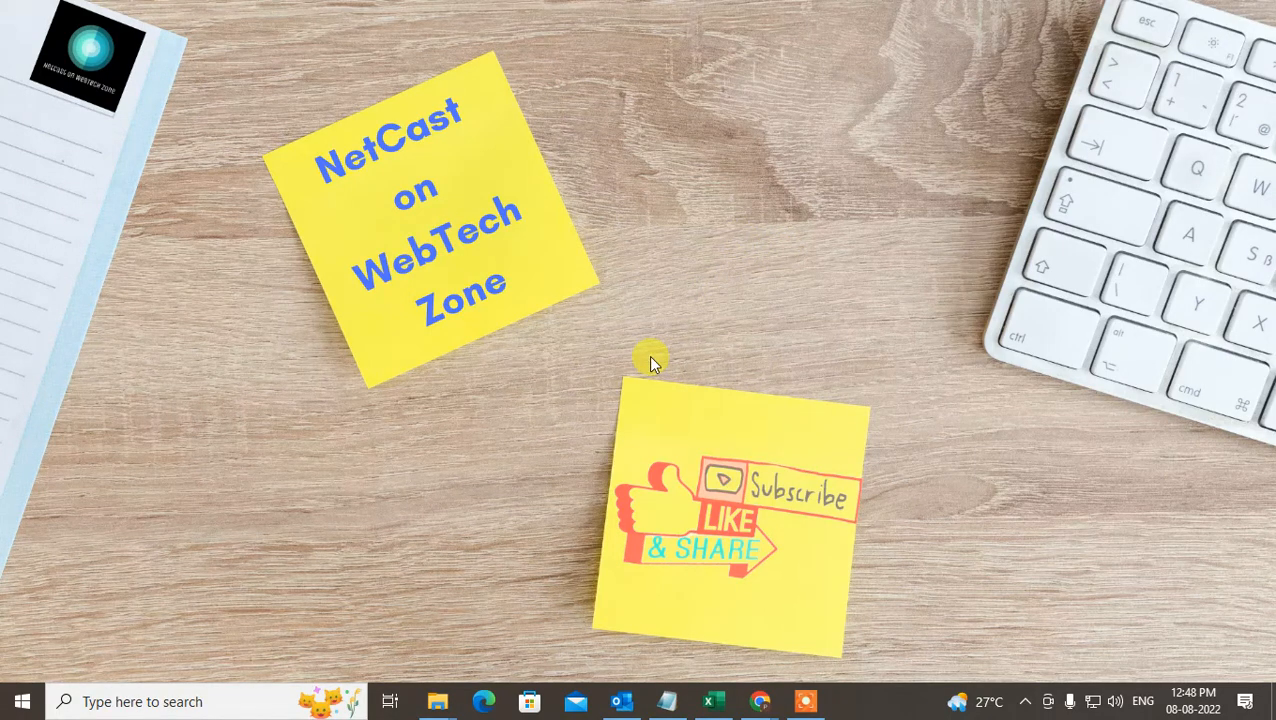
Launch Outlook from the taskbar and pin the ribbon so all Home commands show.
click(620, 701)
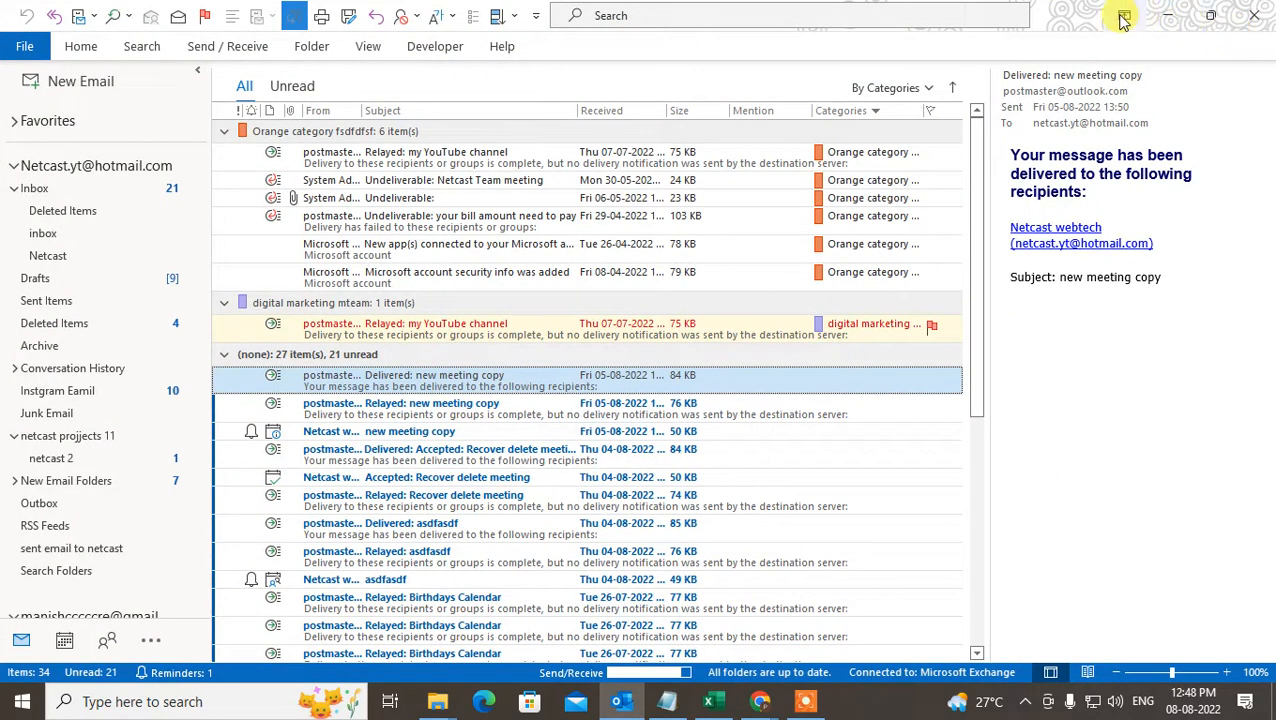
click(81, 46)
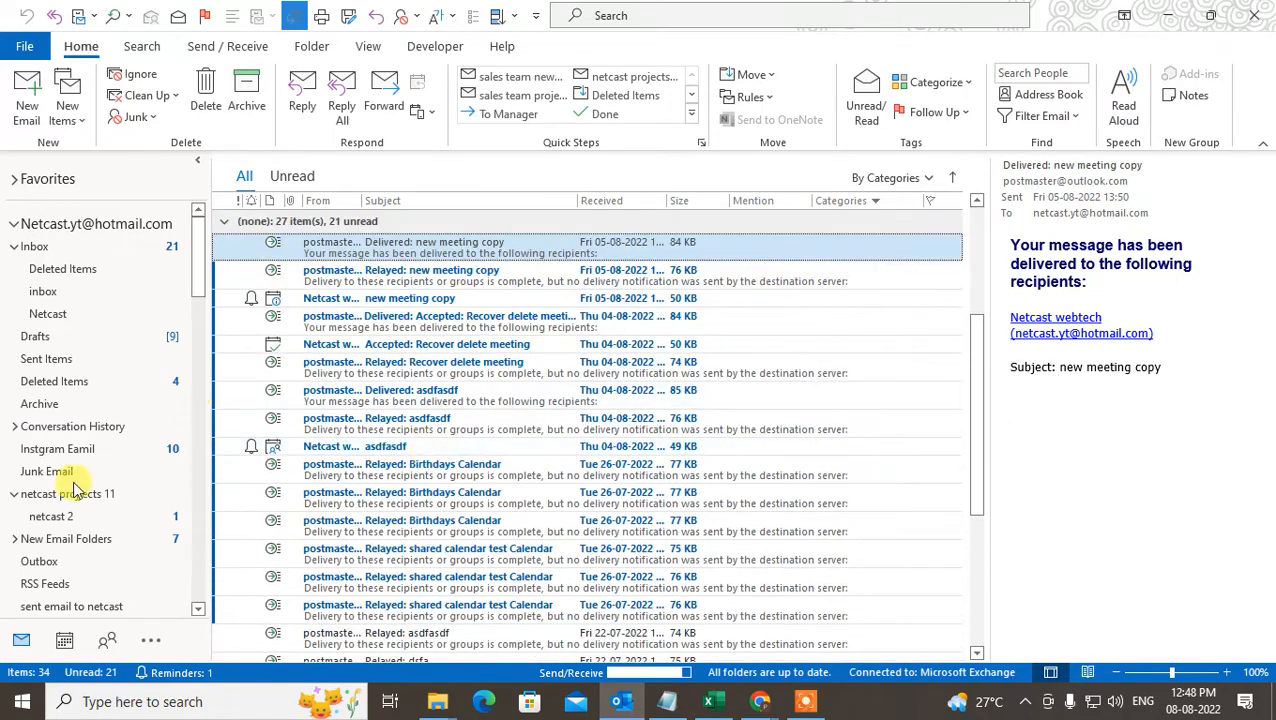
scroll(up, 3)
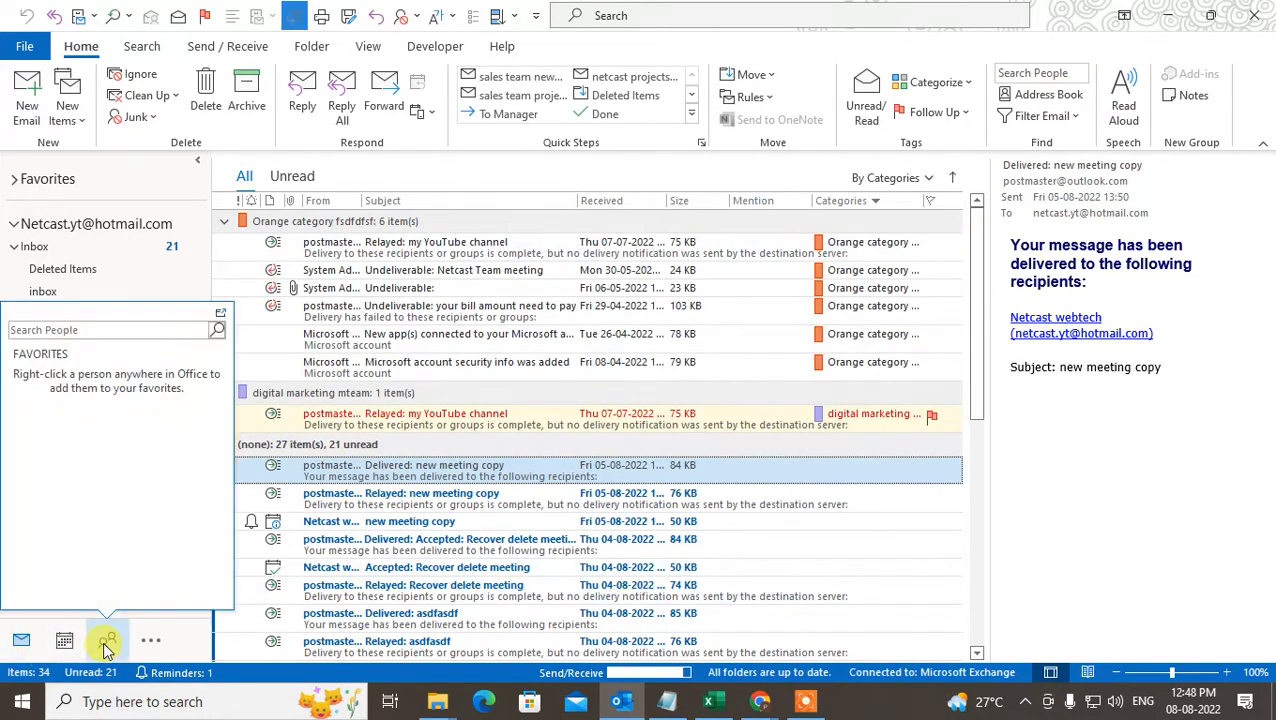
In People view, browse the Outlook data file contacts, then return to the account's Contacts.
click(107, 640)
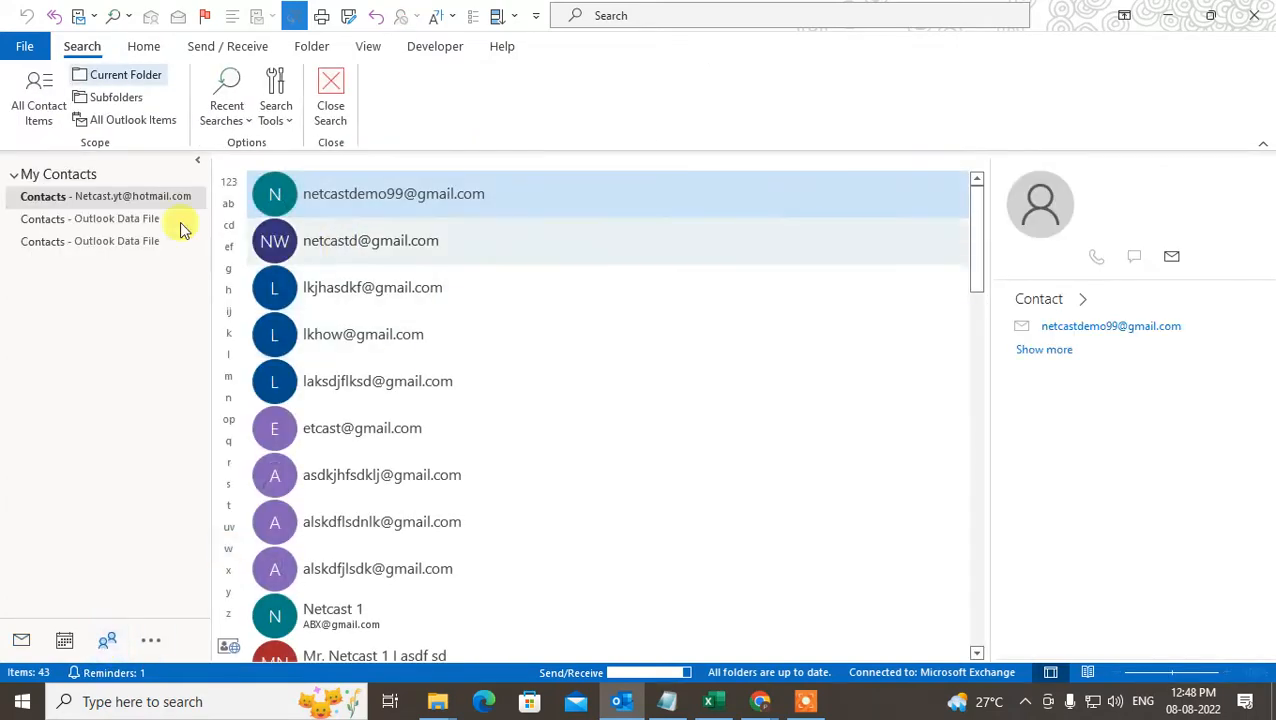
click(144, 46)
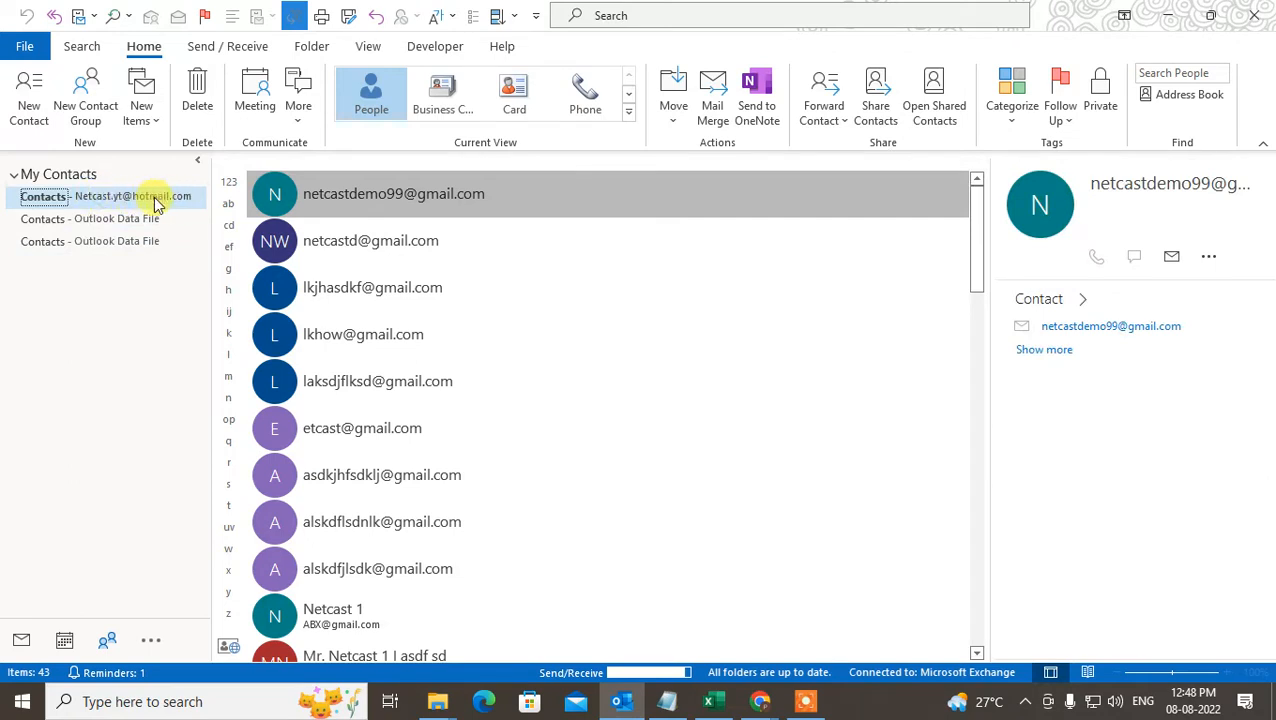
mouse_move(130, 218)
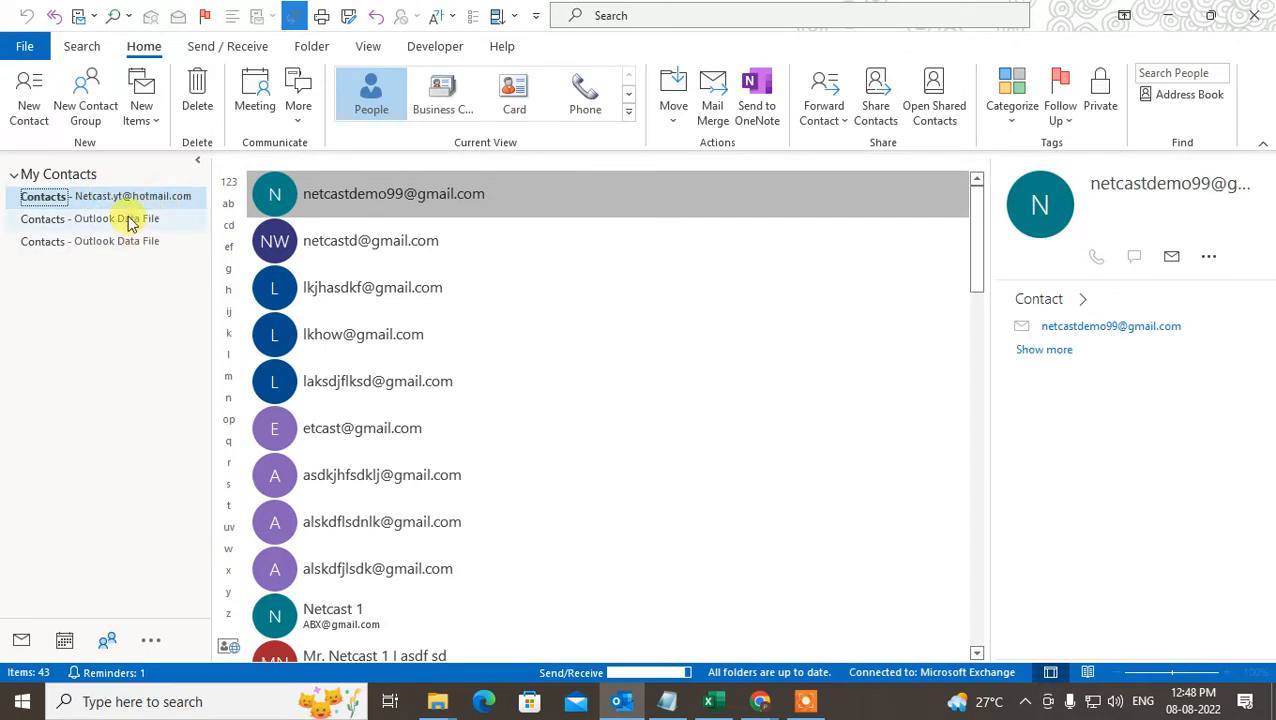
click(115, 218)
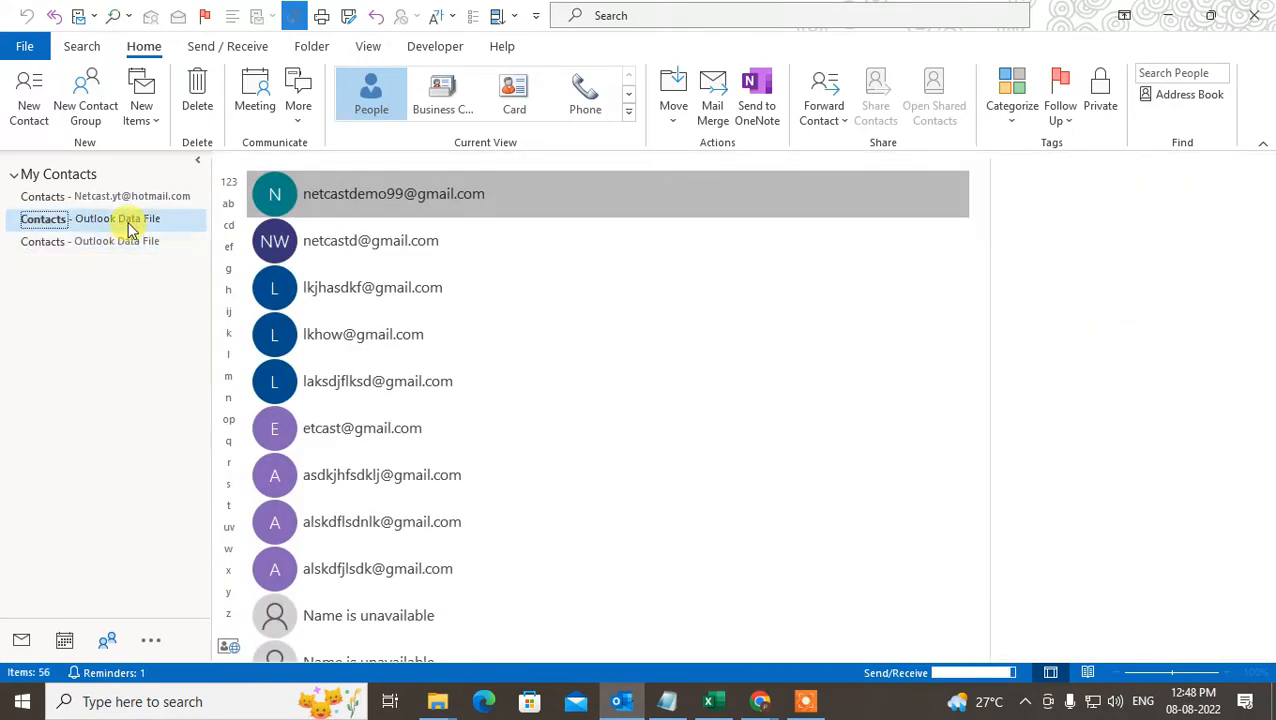
click(100, 196)
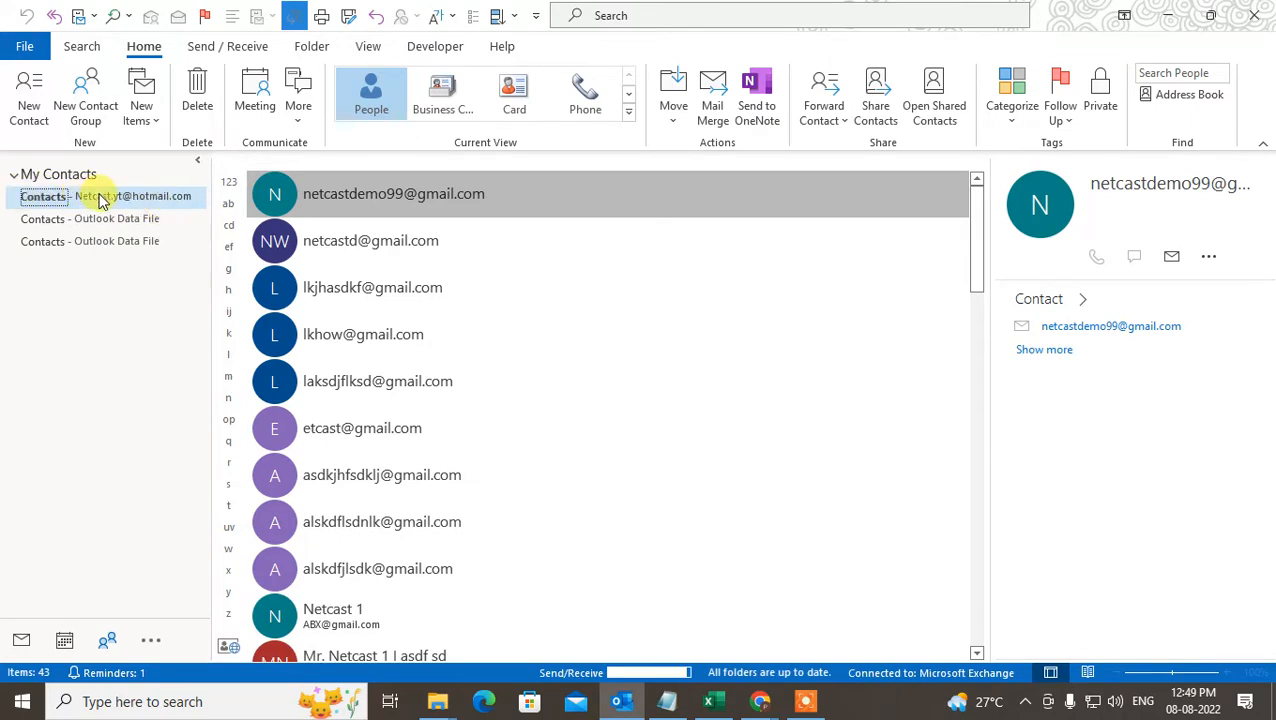
scroll(down, 3)
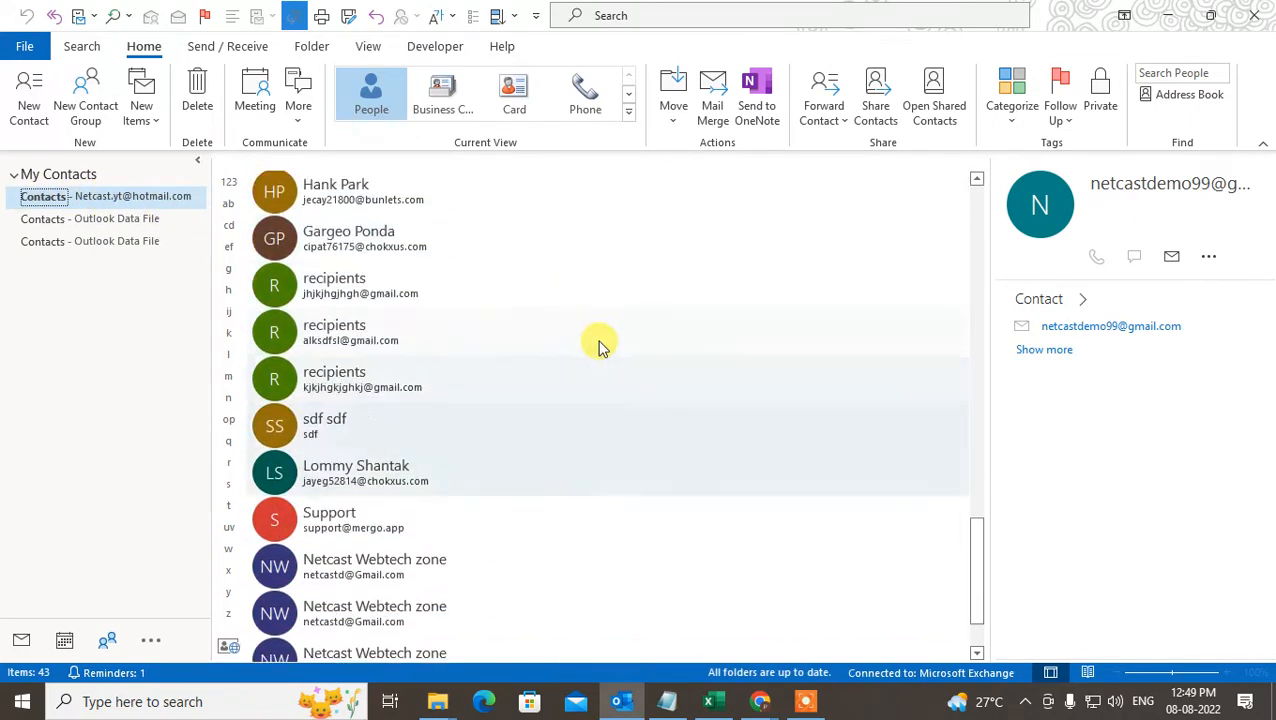
scroll(up, 3)
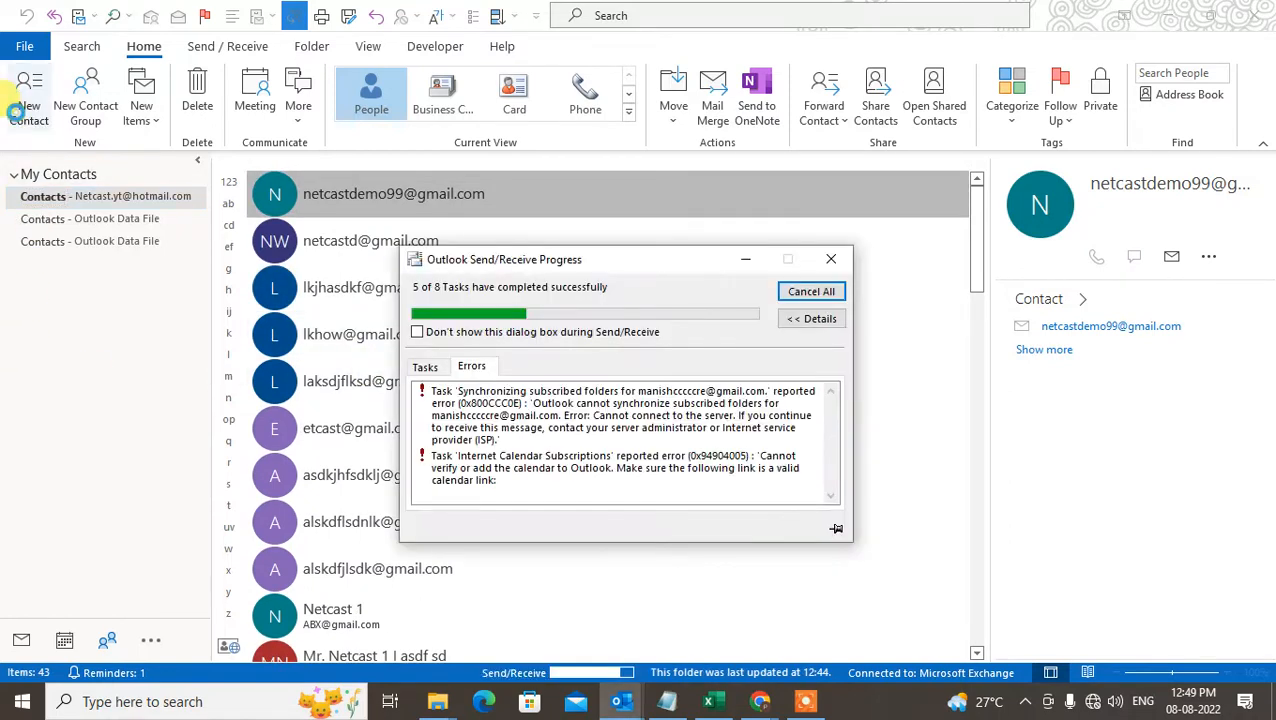
Start a new contact and set the Full Name title to Dr.
click(28, 95)
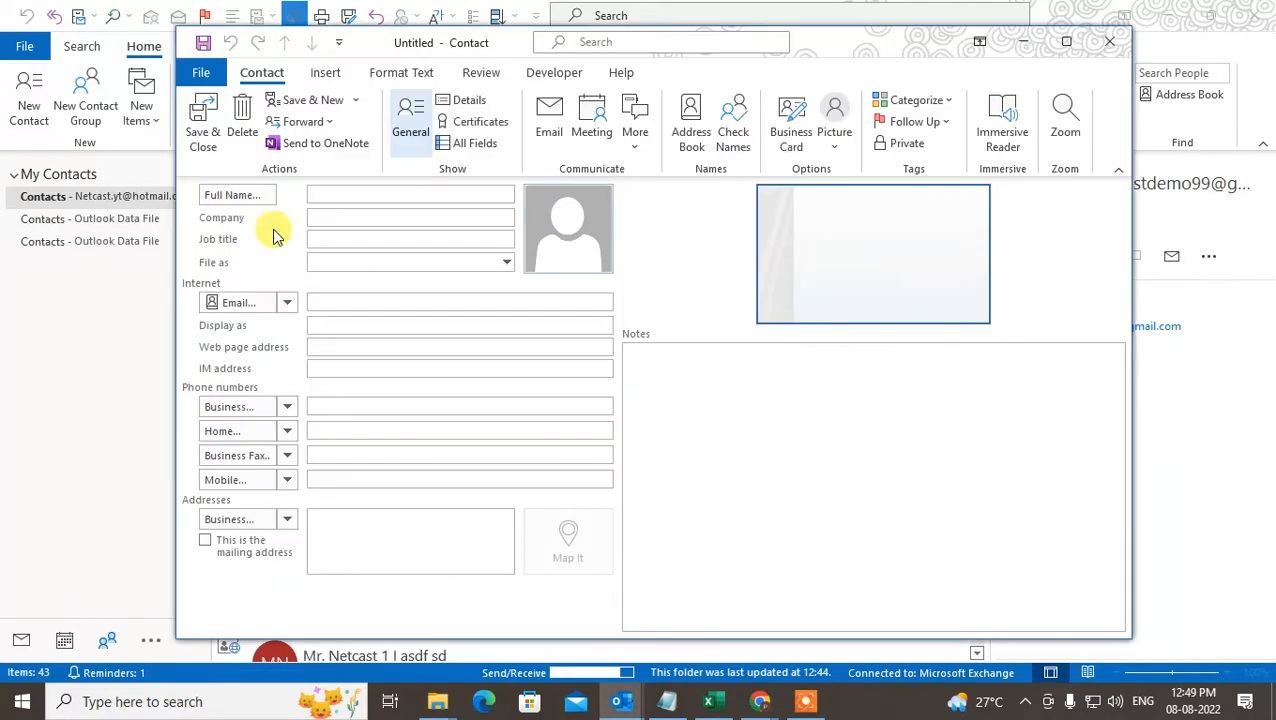
click(236, 194)
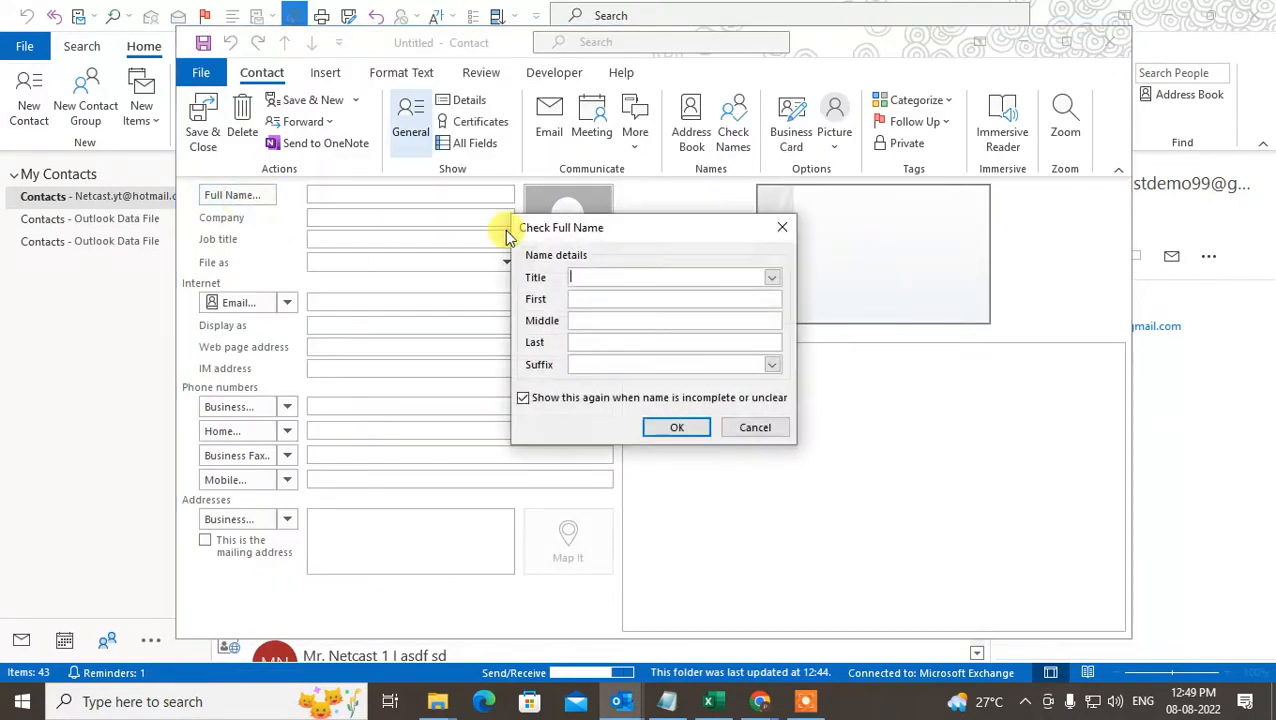
click(771, 277)
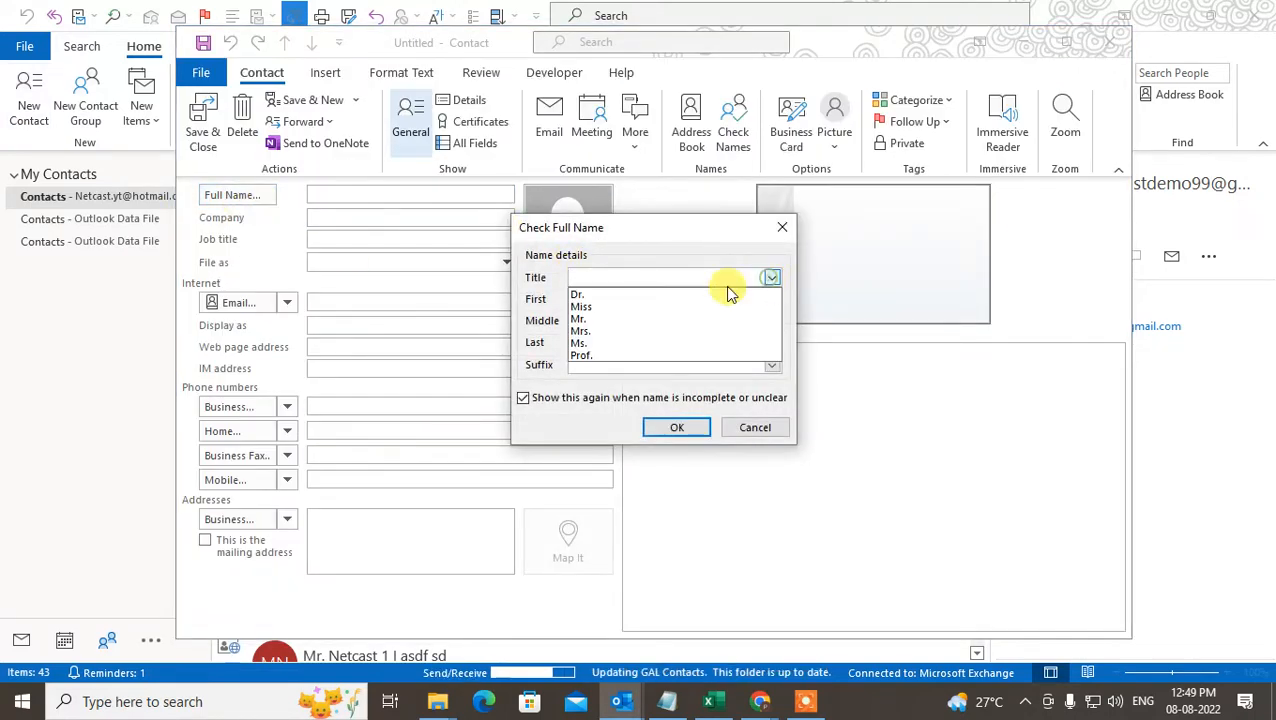
click(577, 293)
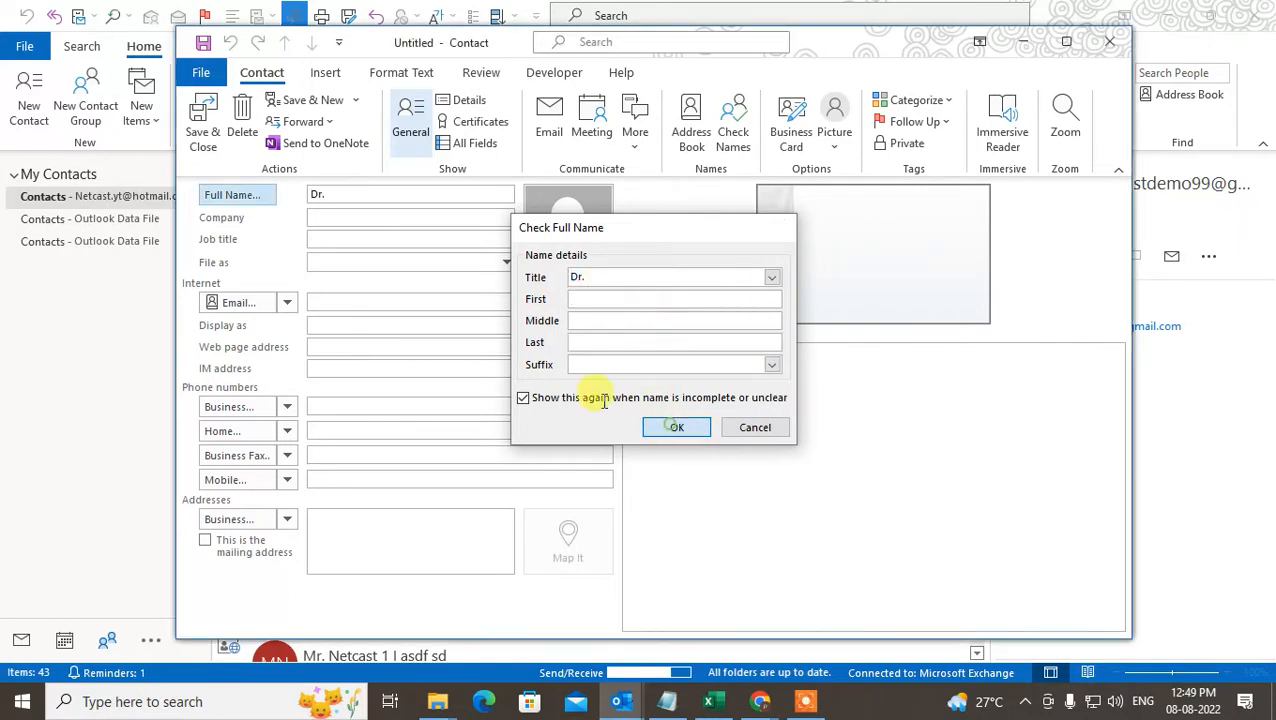
click(676, 427)
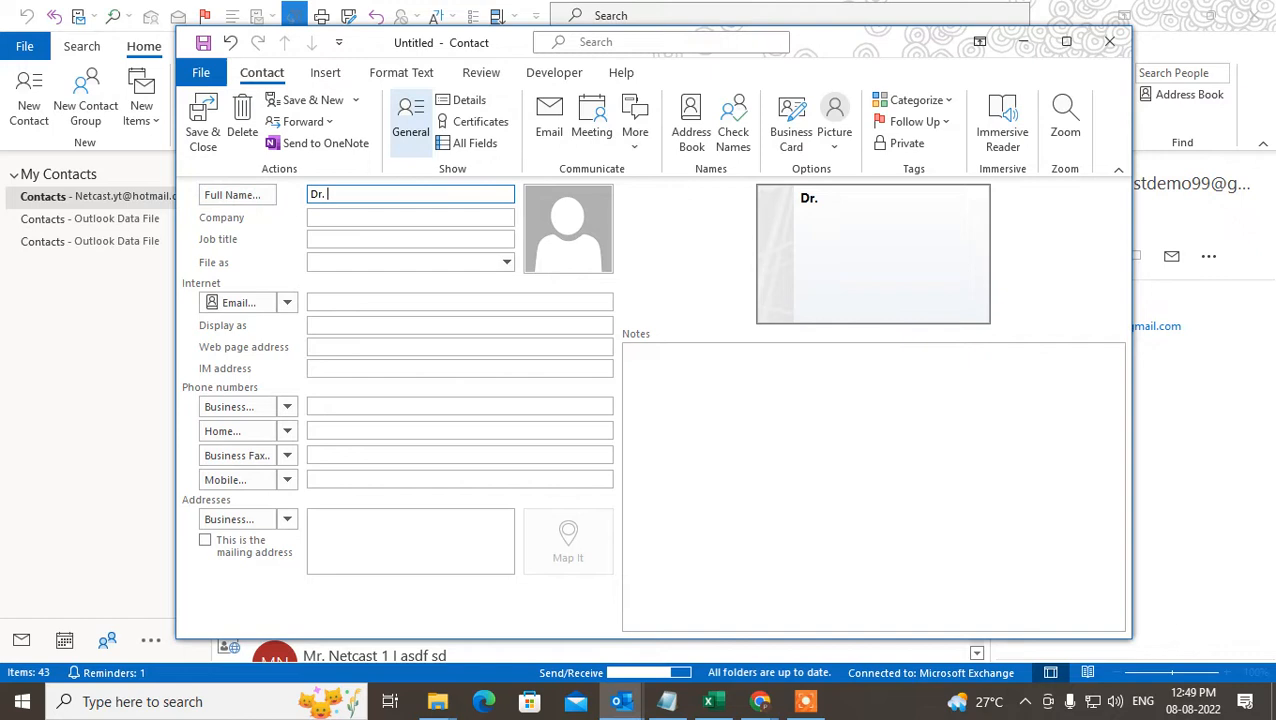
Enter name 'netcast web', company 'youtube', job title 'asdf s', dismissing the email name check.
text(netcast web)
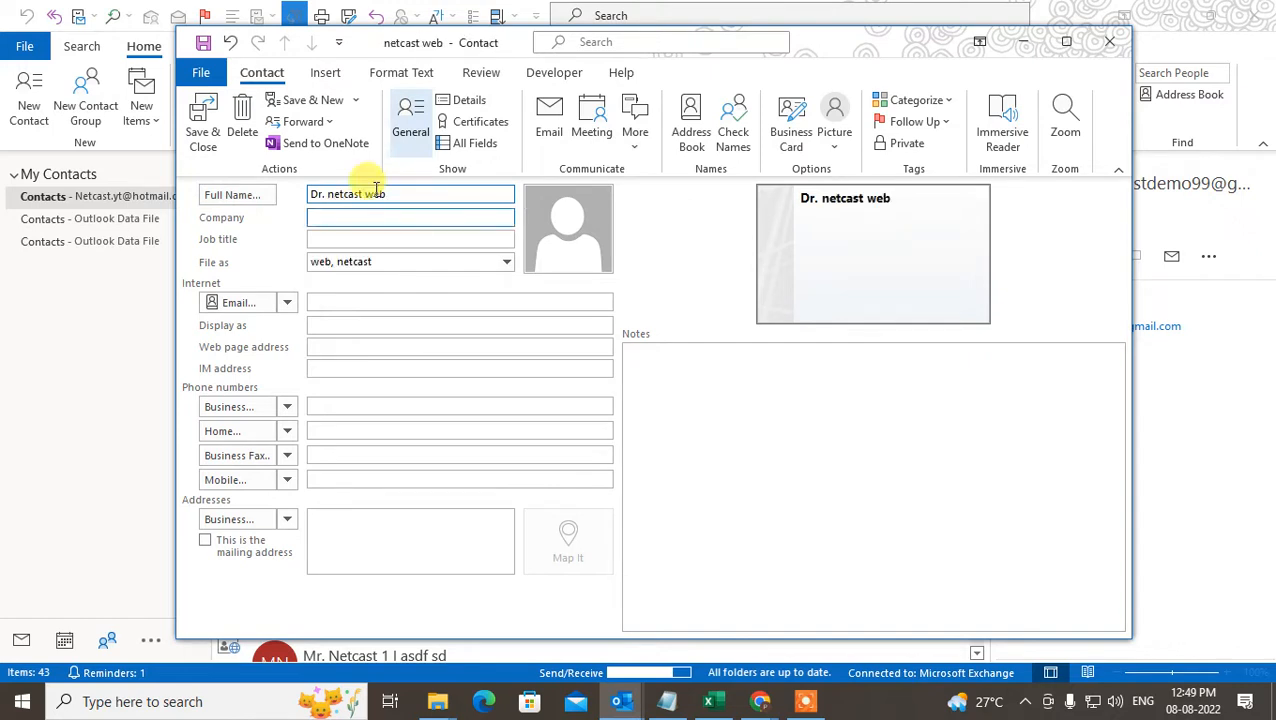
text(youtube)
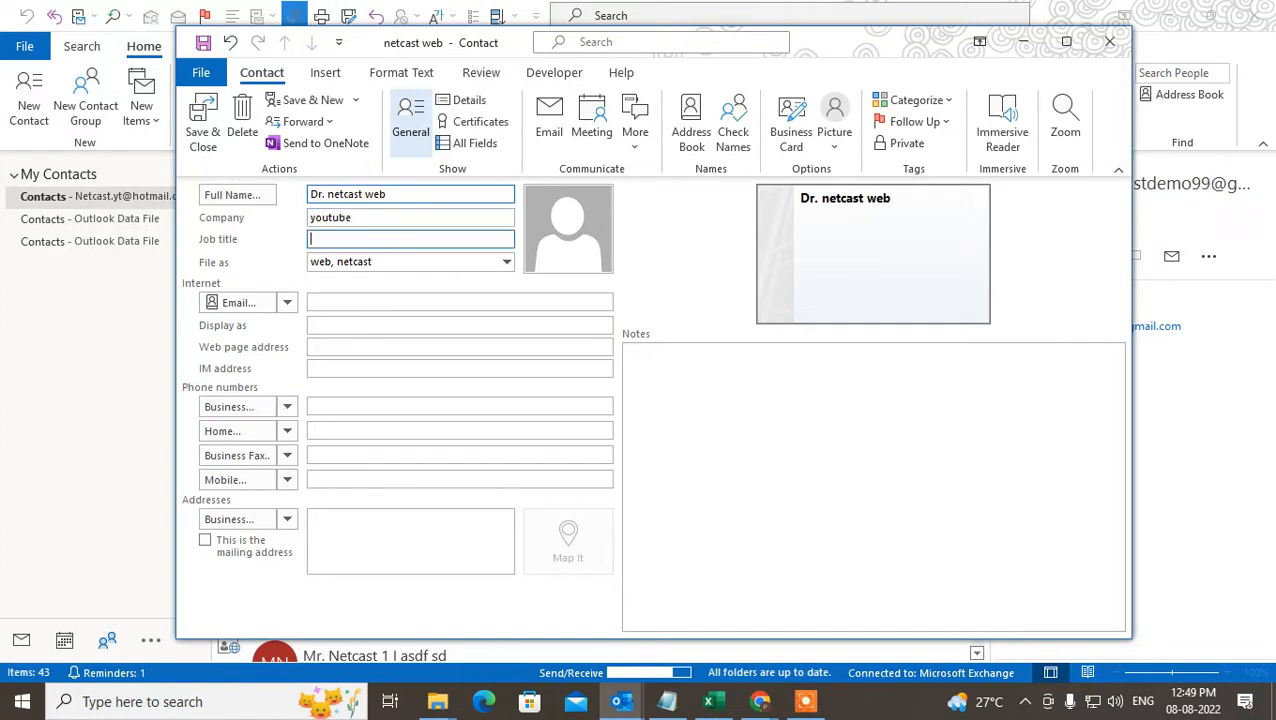
text(asdf s)
click(460, 302)
text(sdfsdf)
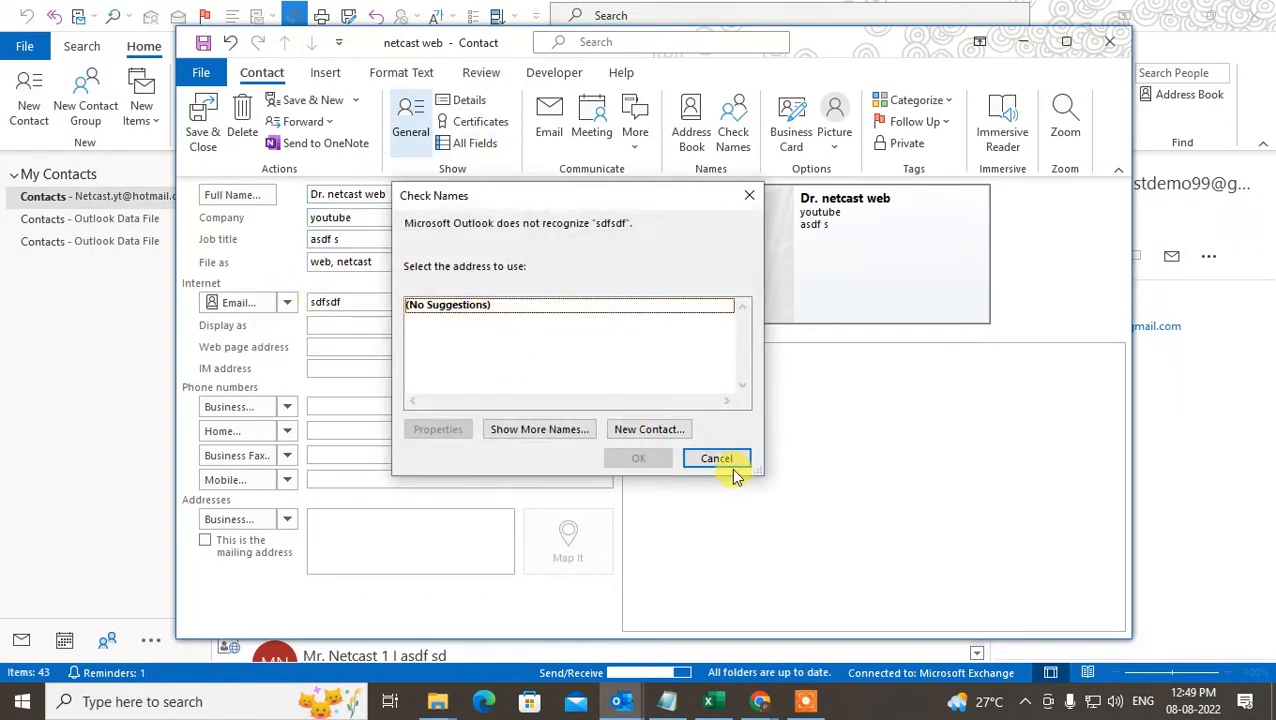
click(539, 429)
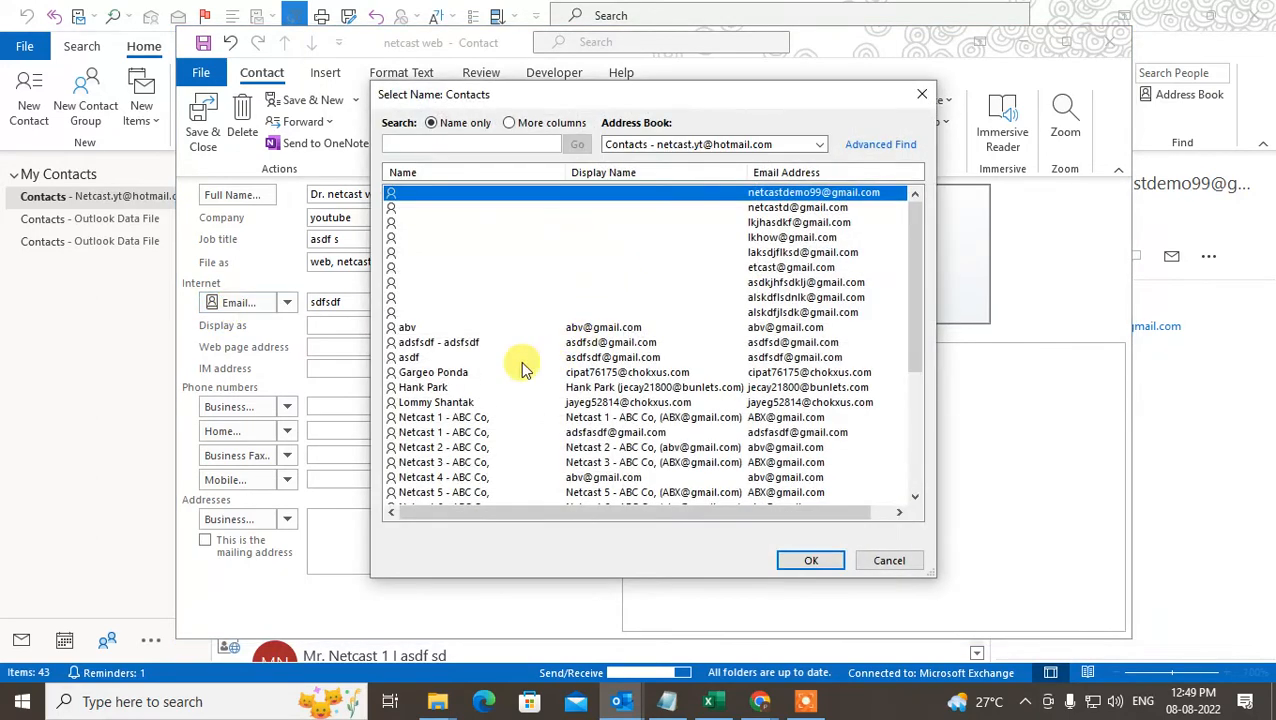
mouse_move(420, 310)
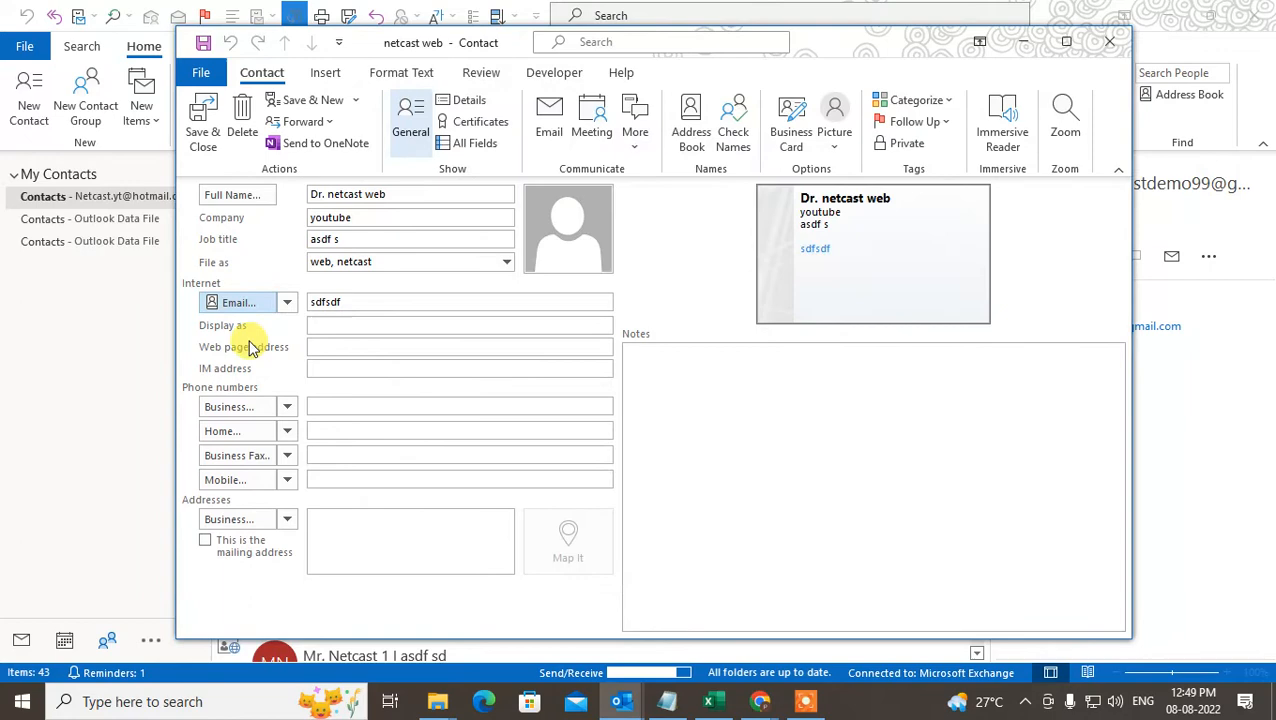
Save and close the Dr. netcast web contact.
click(459, 325)
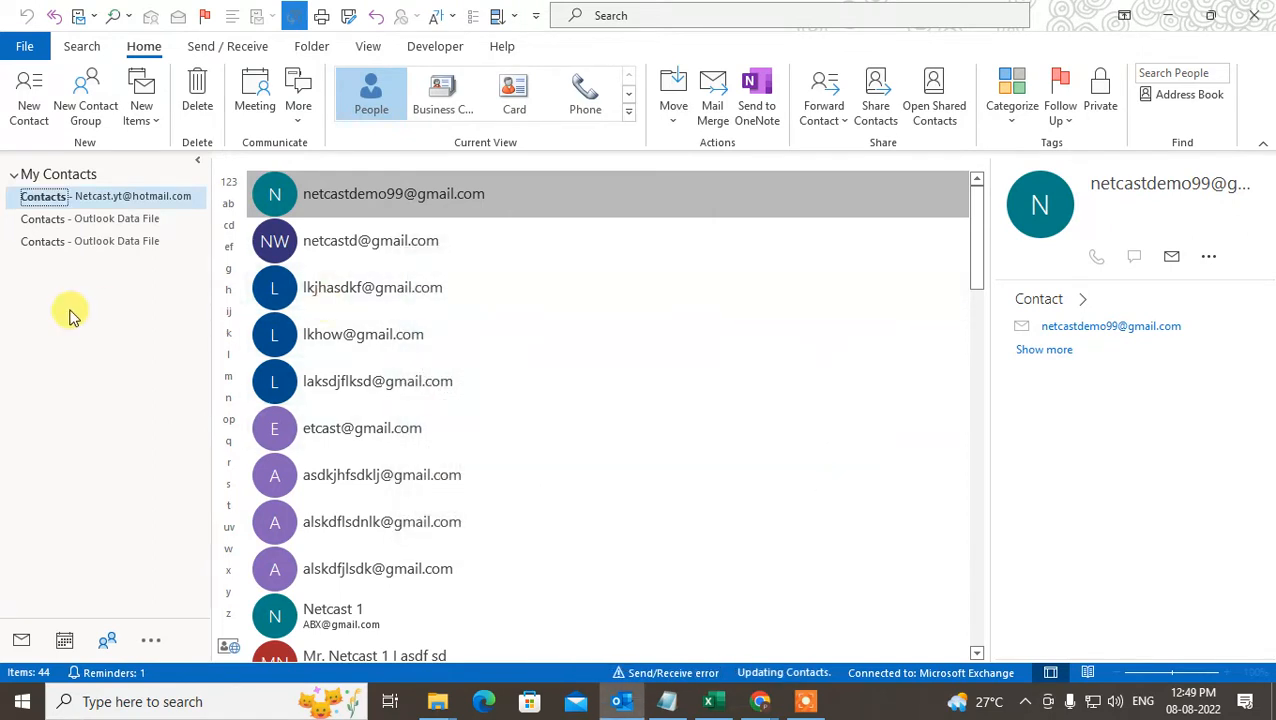
mouse_move(613, 381)
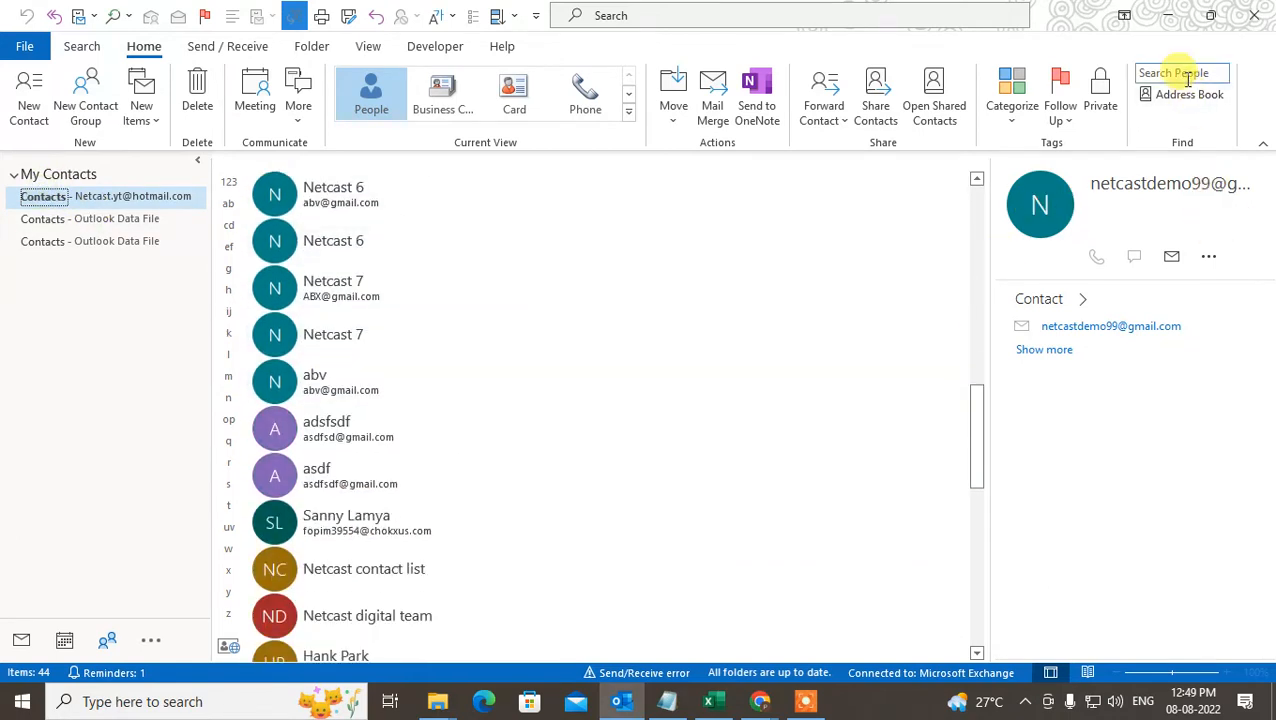
text(net)
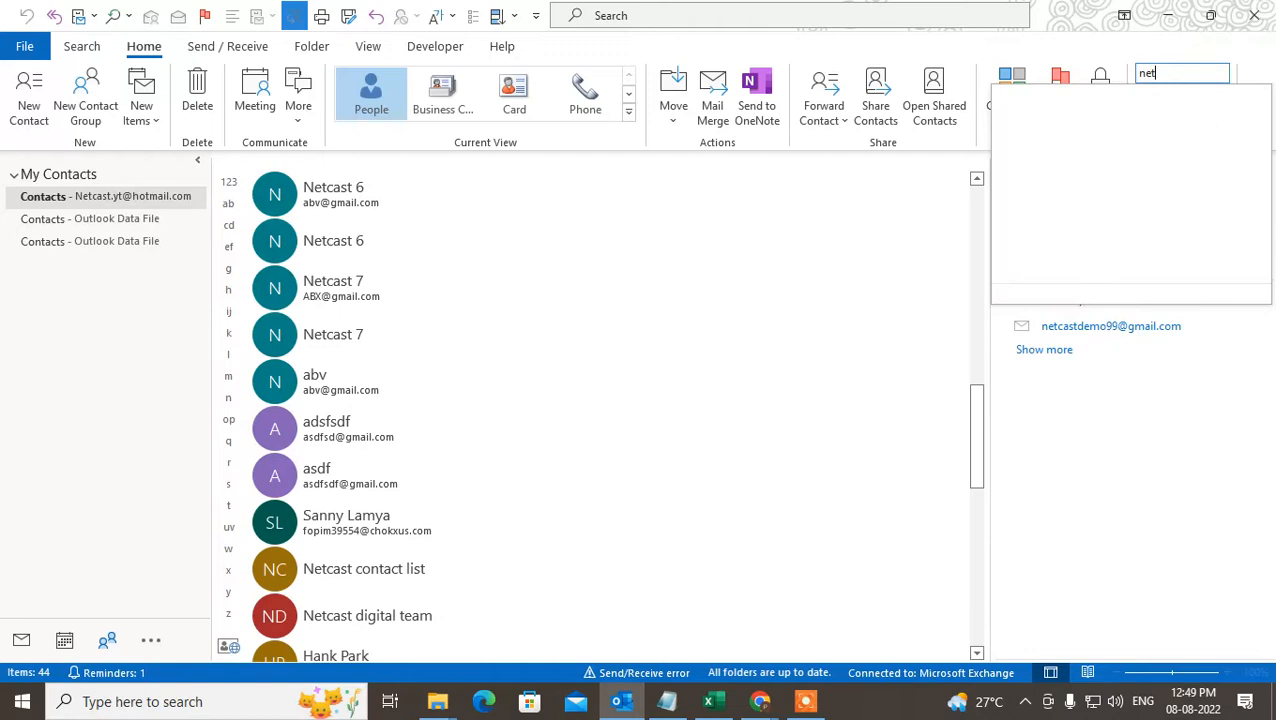
text(cast)
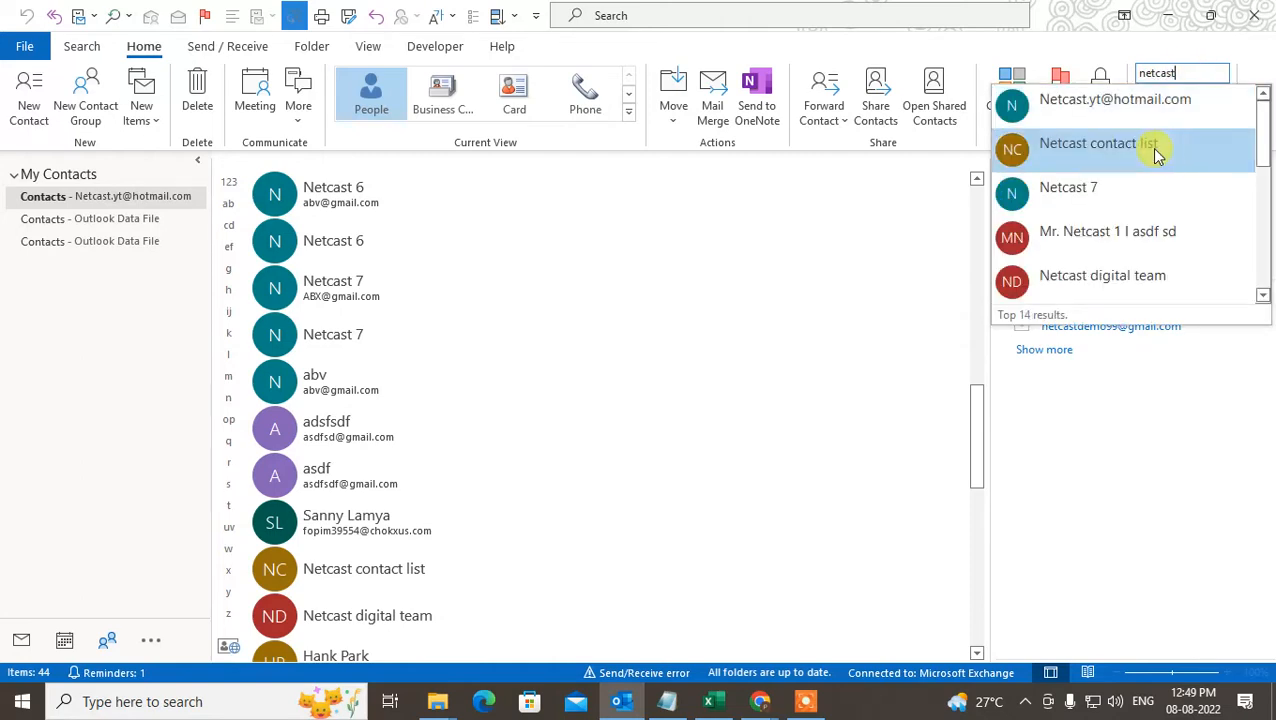
mouse_move(1121, 282)
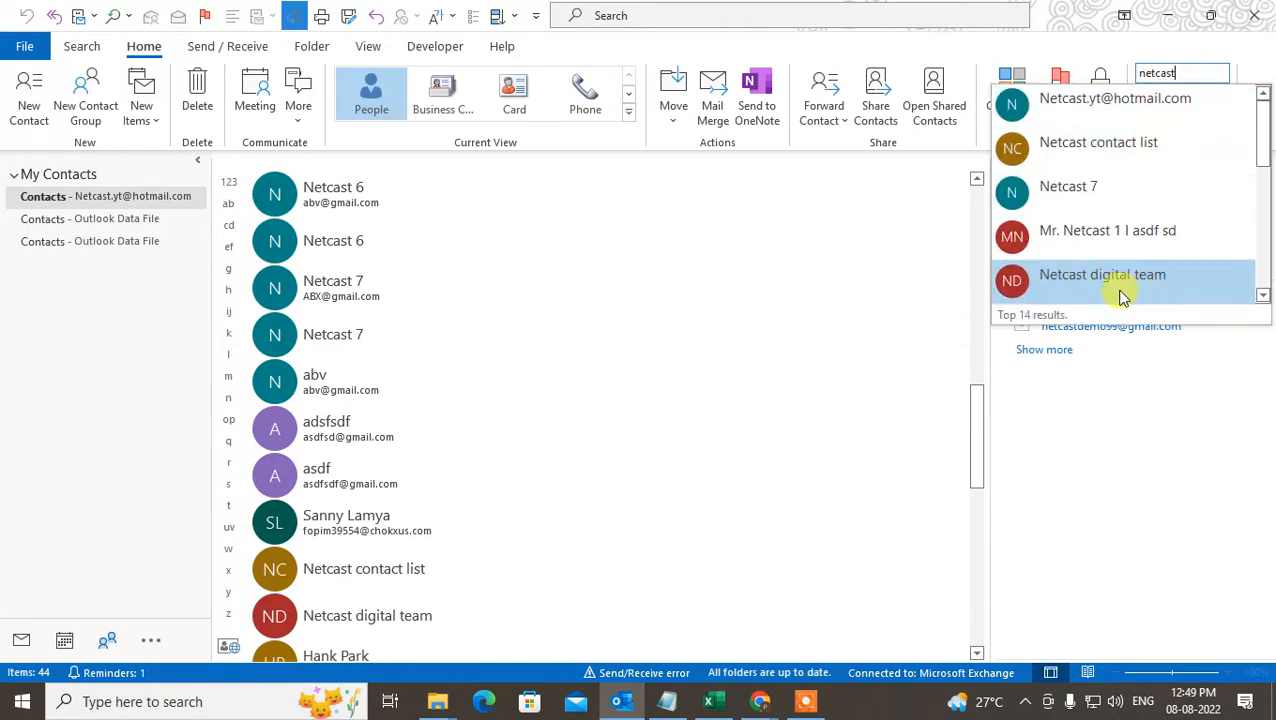
click(1115, 98)
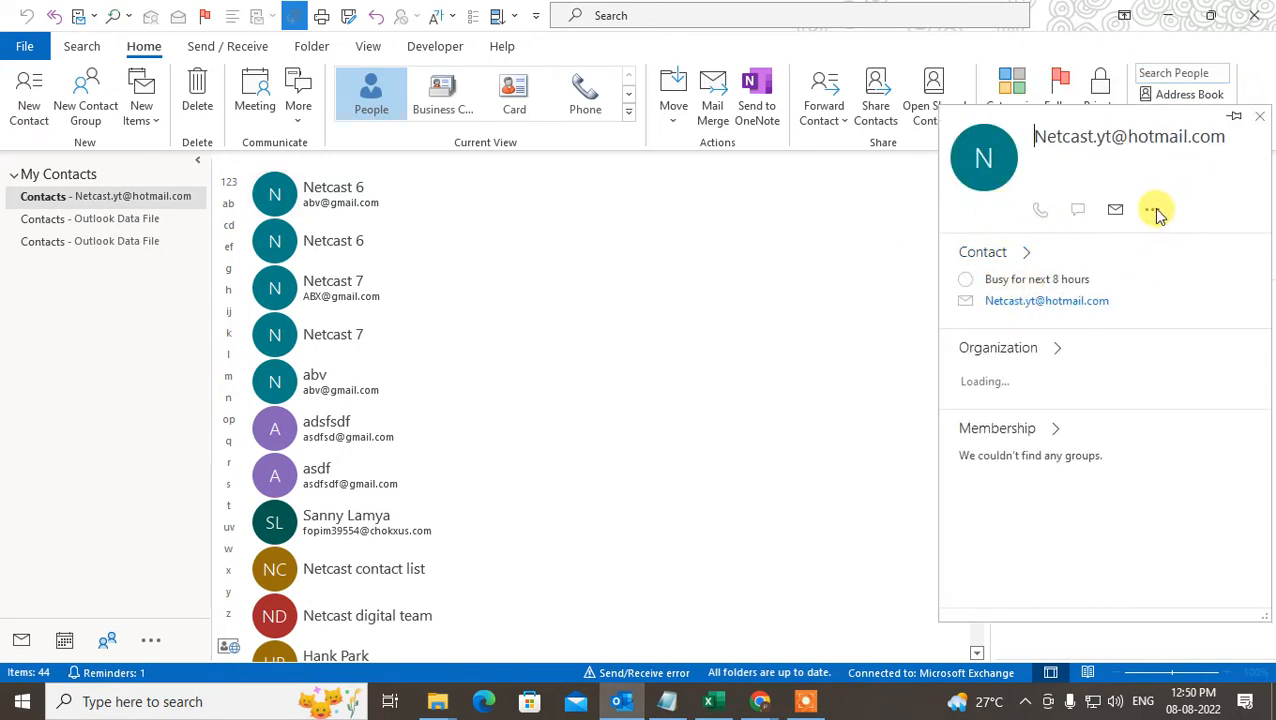
Expand the Netcast.yt card's contact details, then begin searching the contacts list.
click(1152, 210)
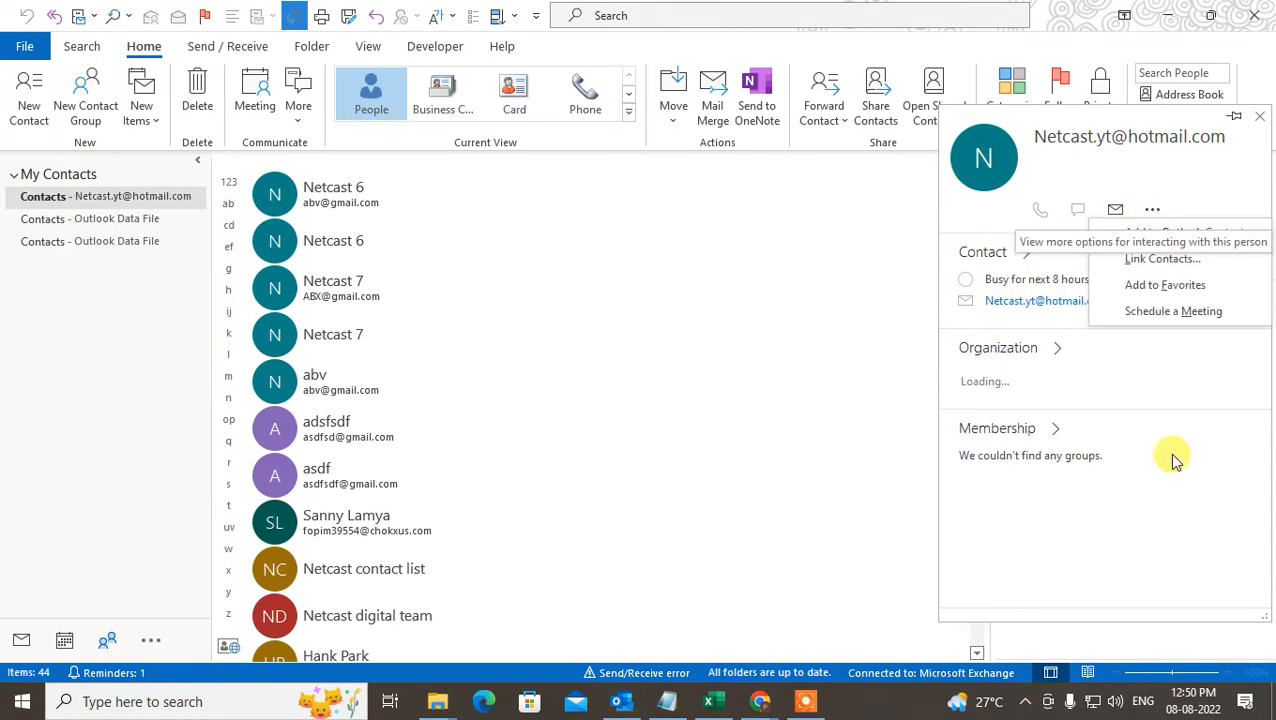
click(1093, 145)
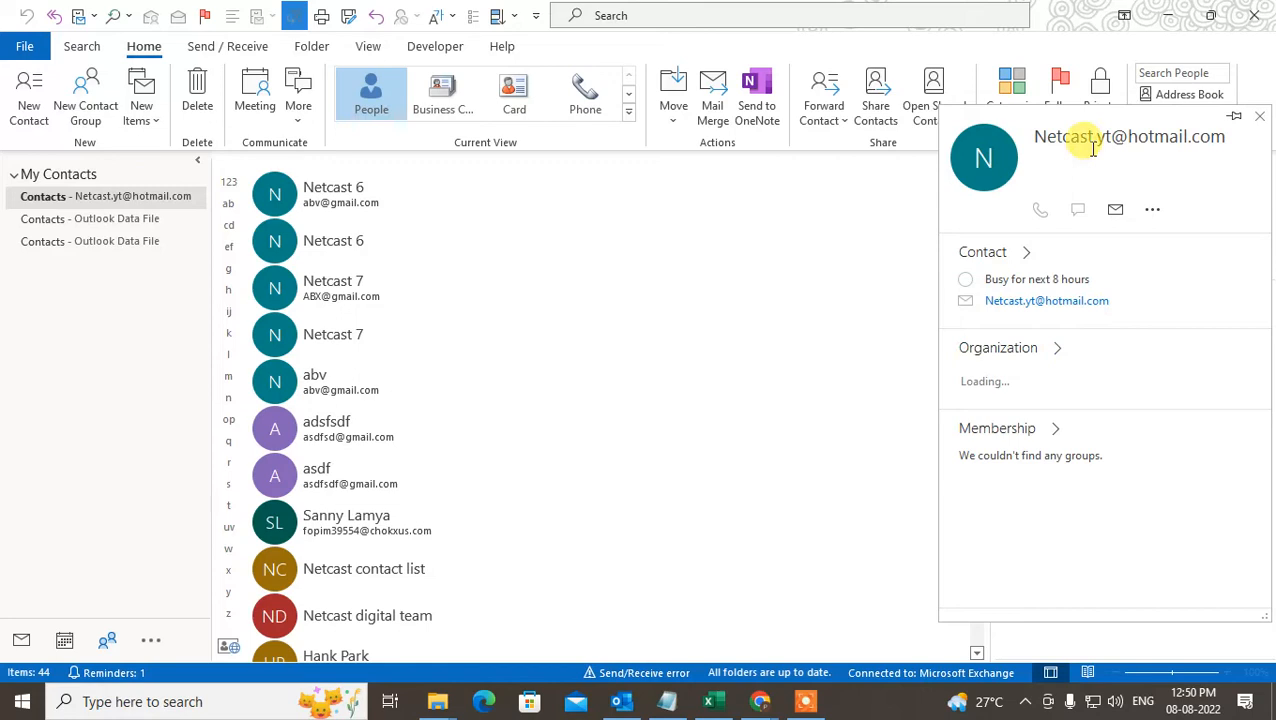
click(982, 251)
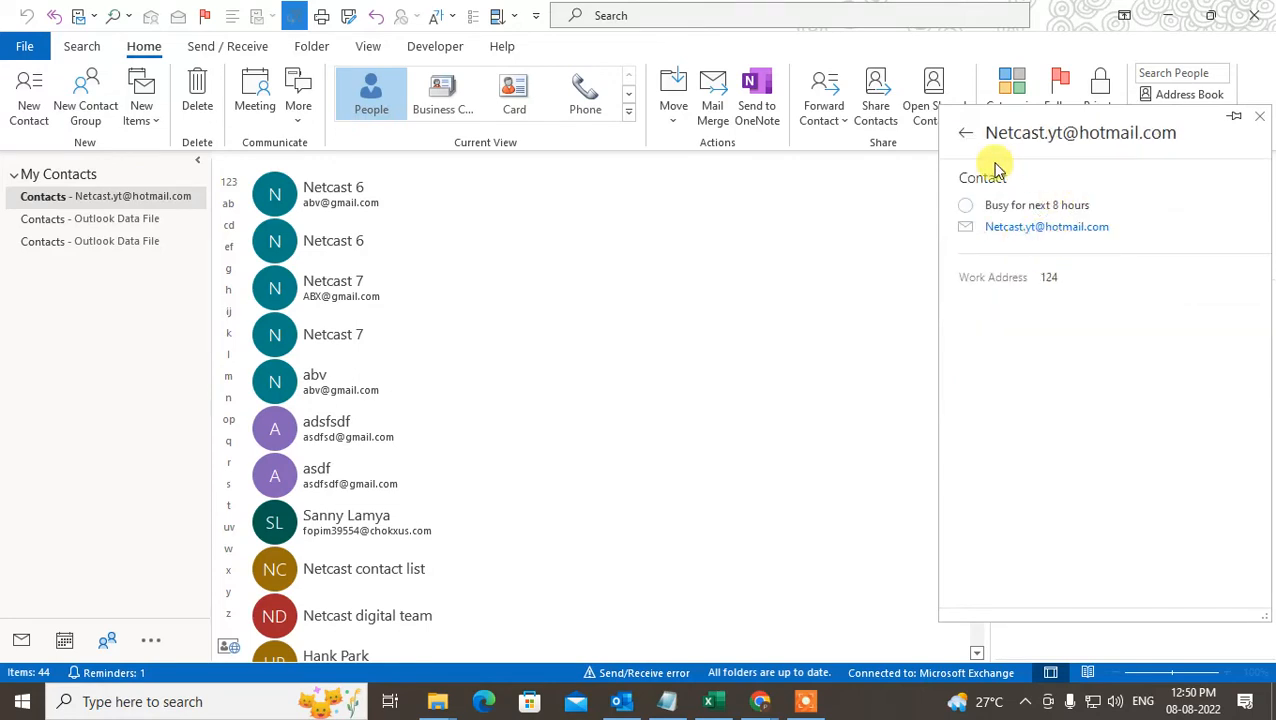
text(ne)
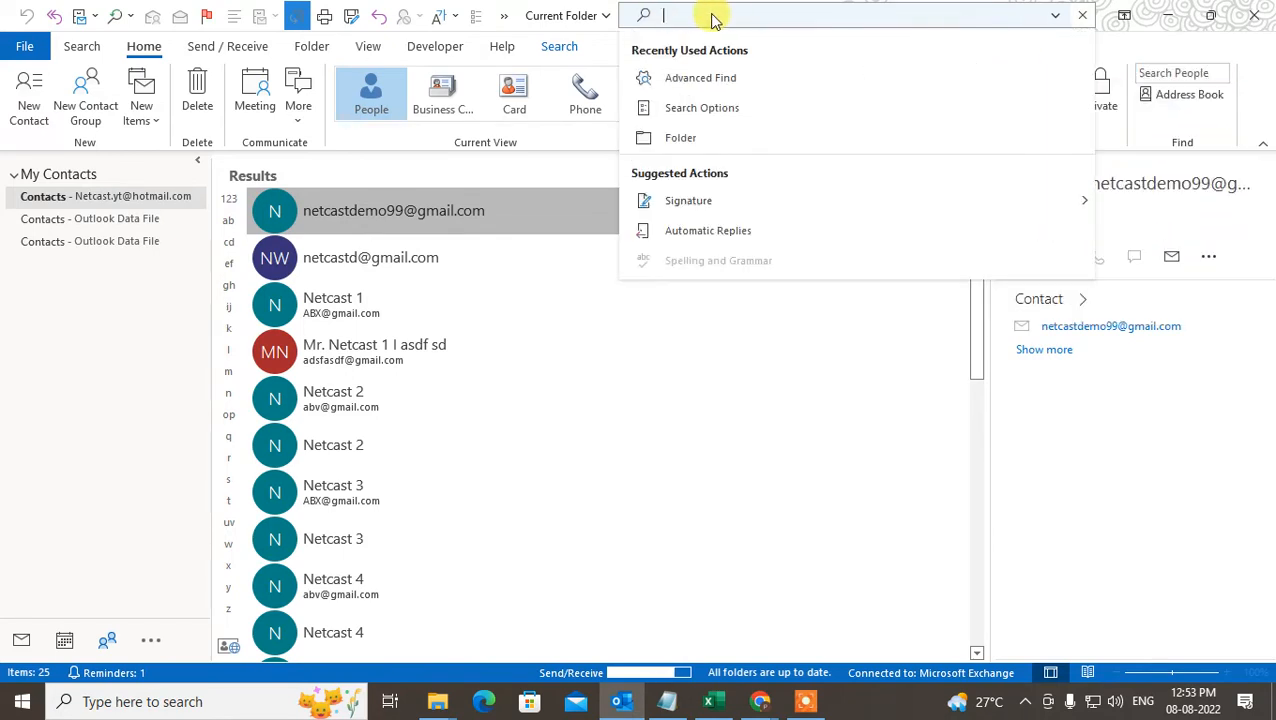
Search the current folder for 'netcast' and scroll through the 25 contact results.
click(567, 16)
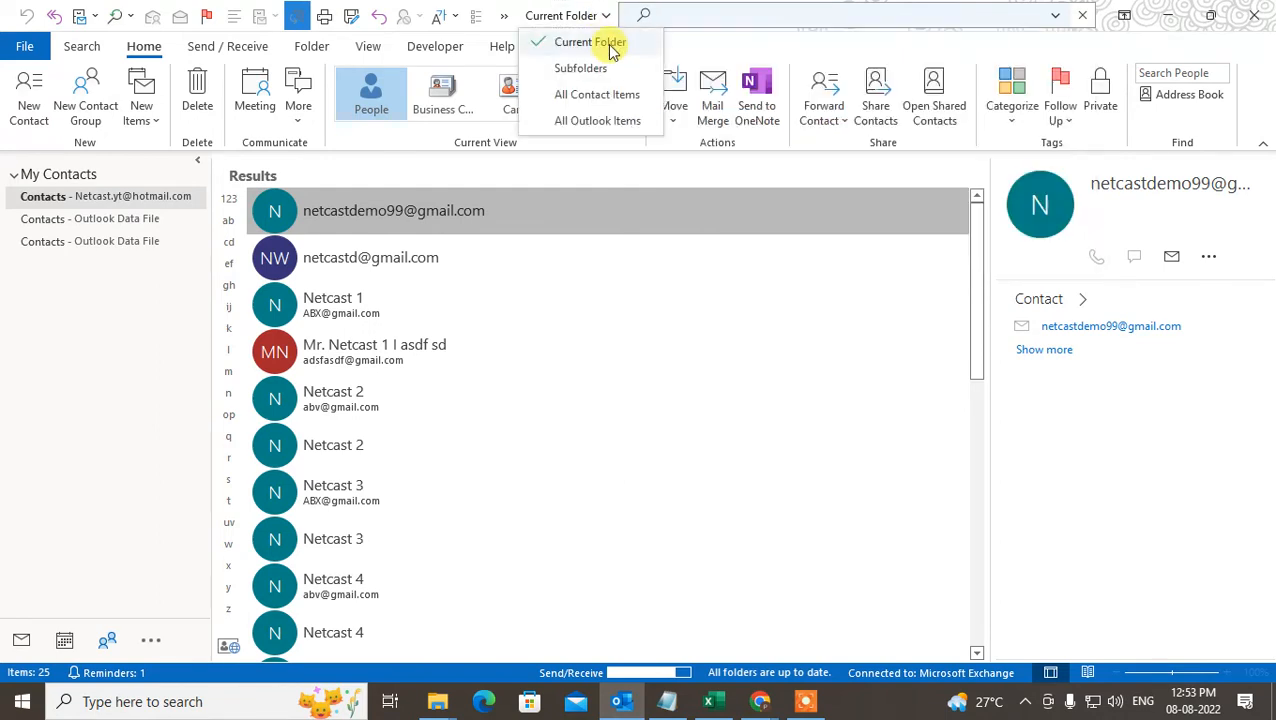
text(netcast)
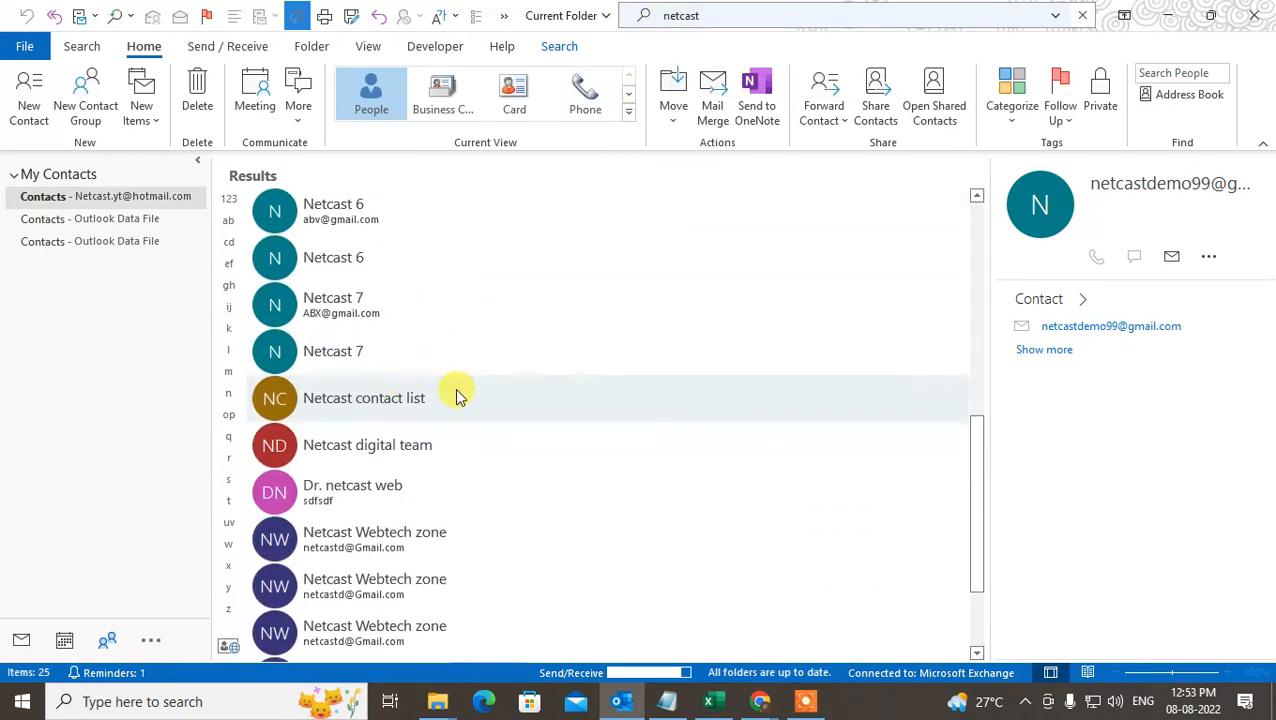
scroll(down, 3)
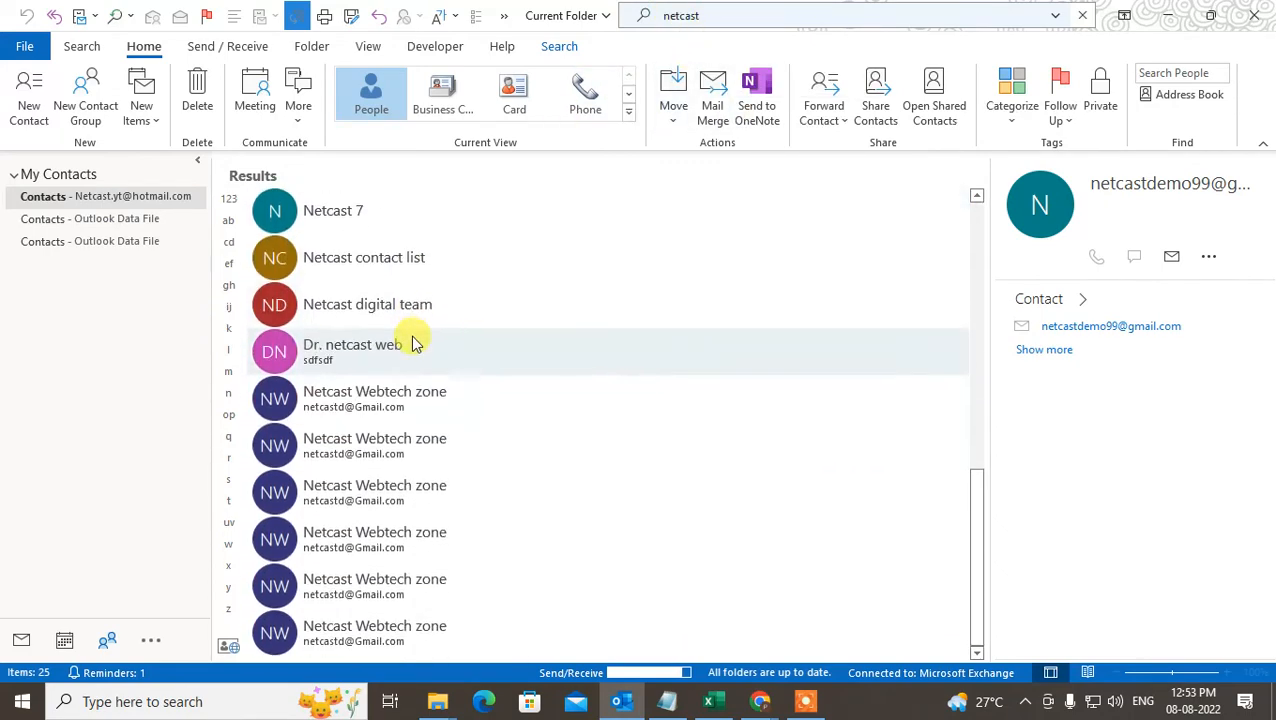
scroll(up, 3)
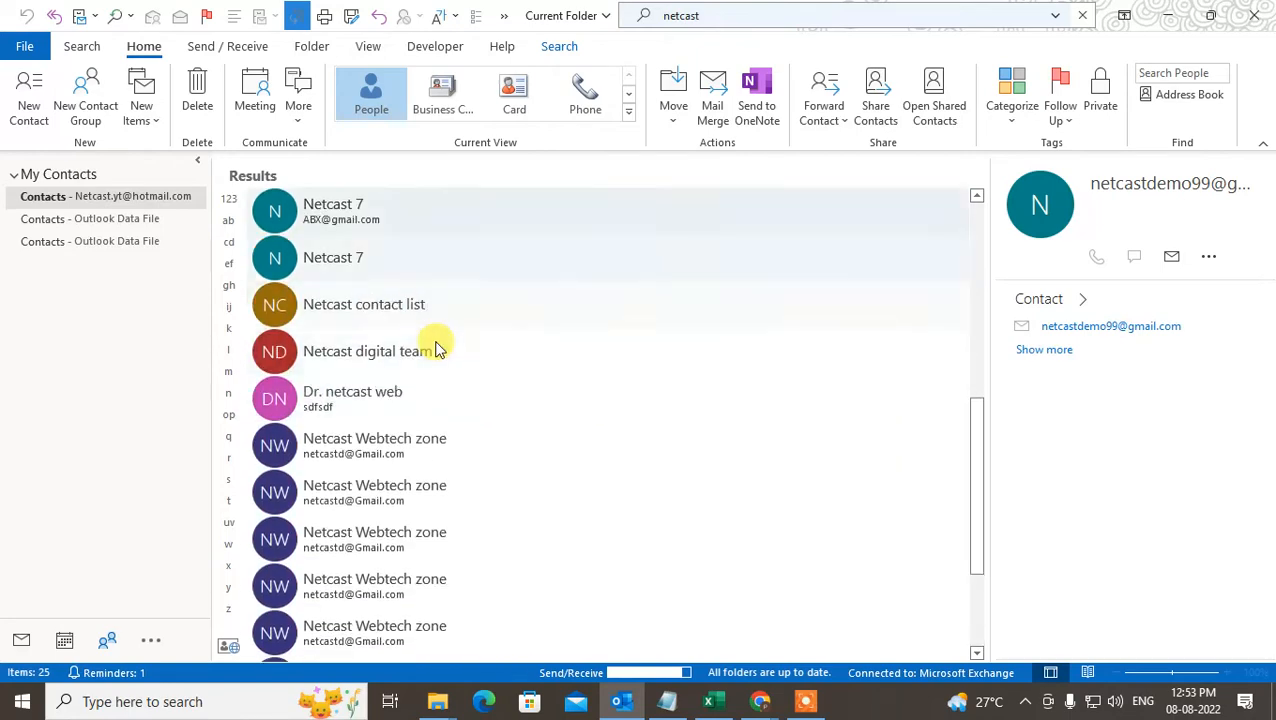
scroll(up, 3)
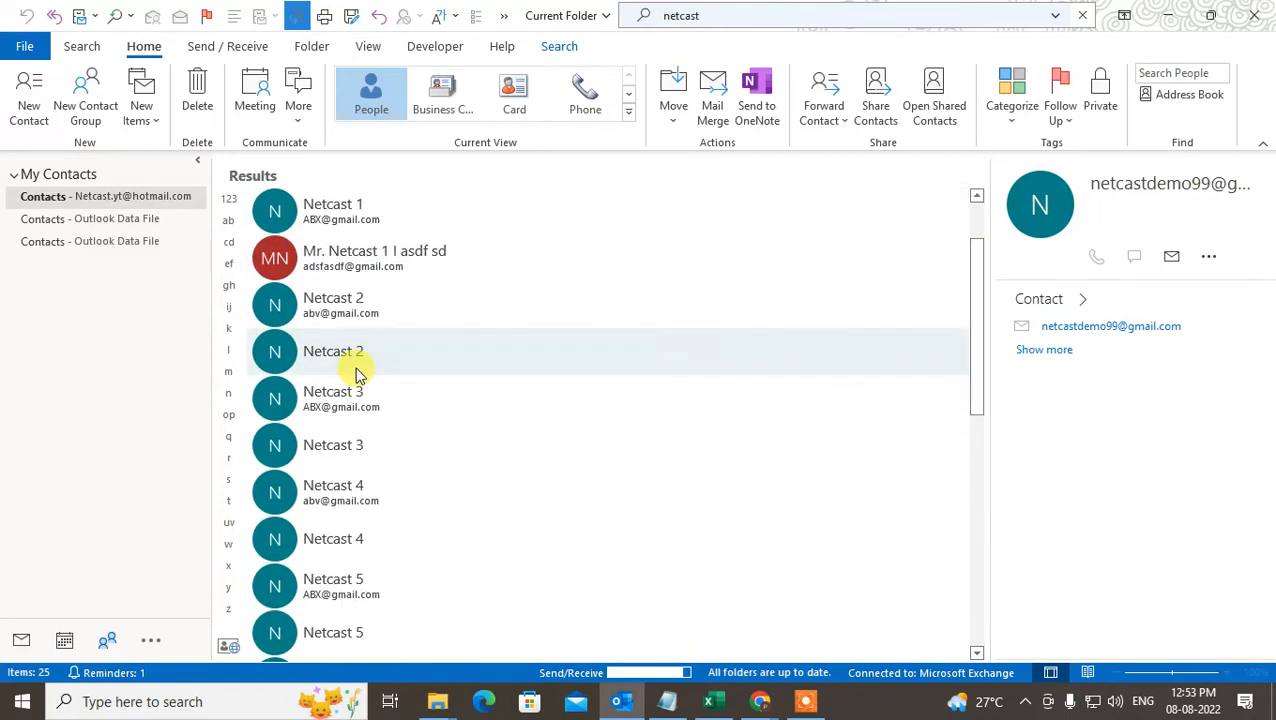
Edit the second Netcast 2, renaming it 'Netcast 2 asdf' and appending 'asdf sd' to mobile.
click(360, 351)
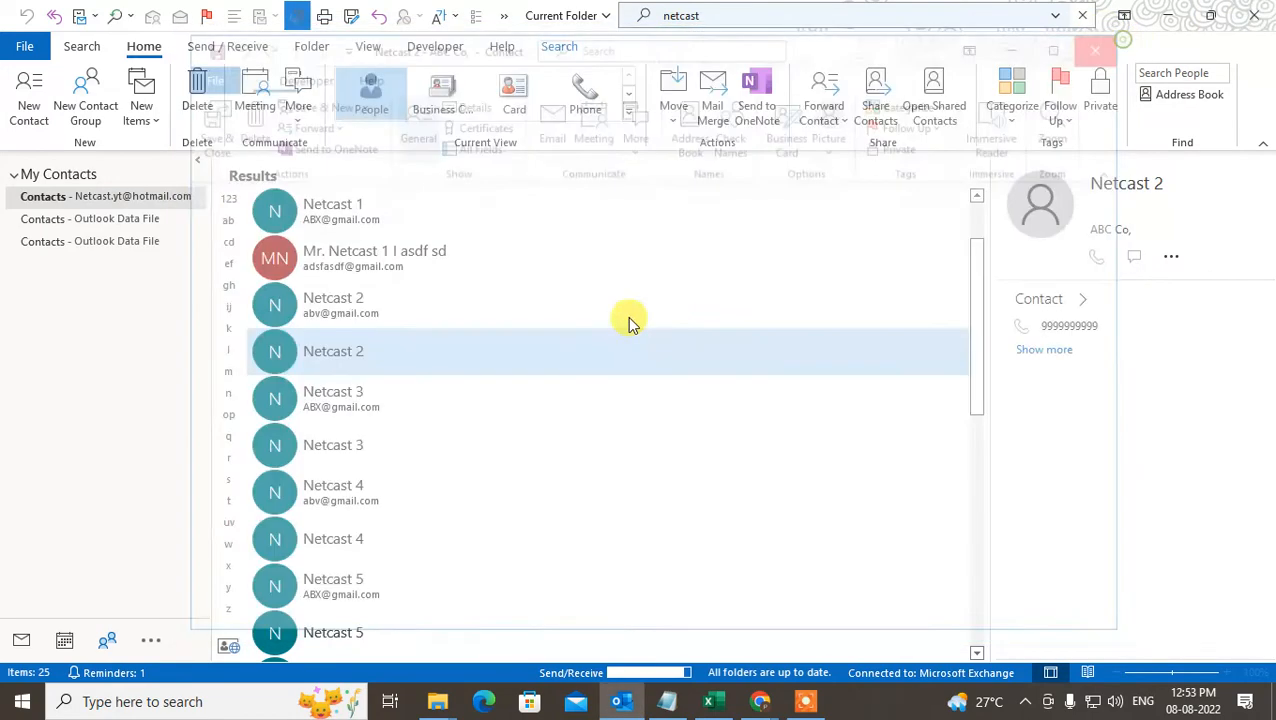
right_click(333, 351)
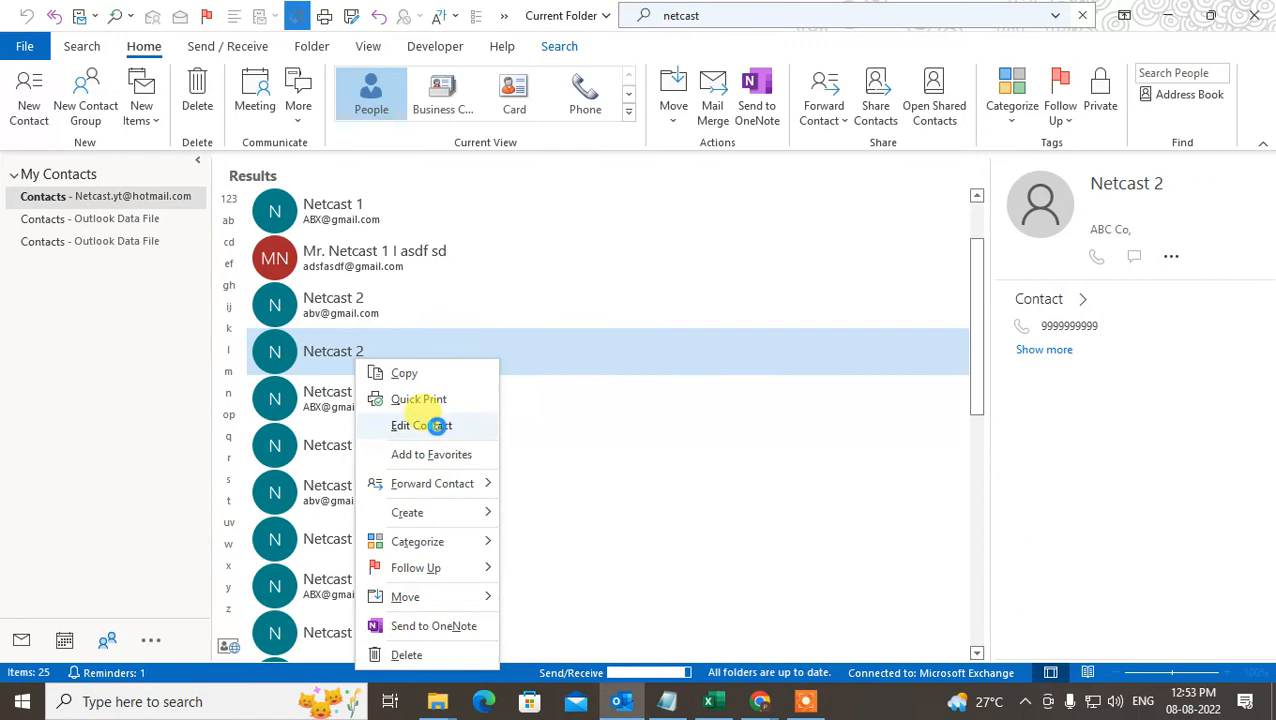
click(421, 425)
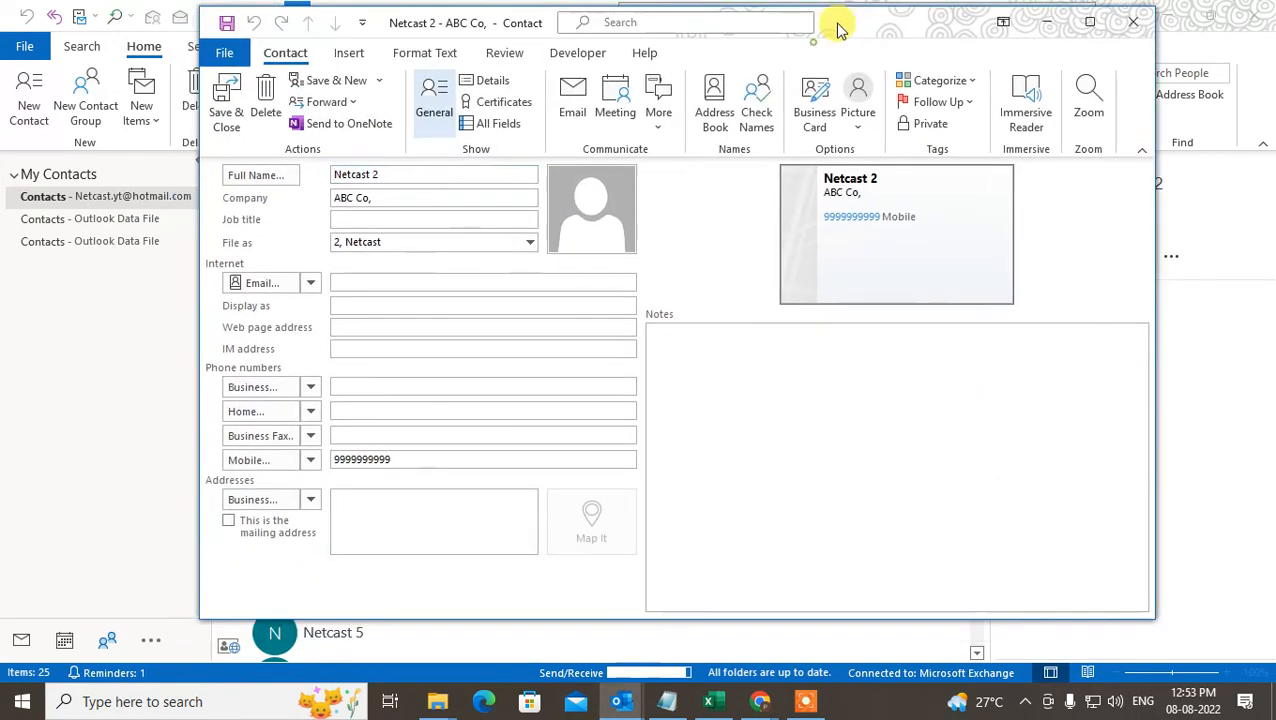
text(asdf)
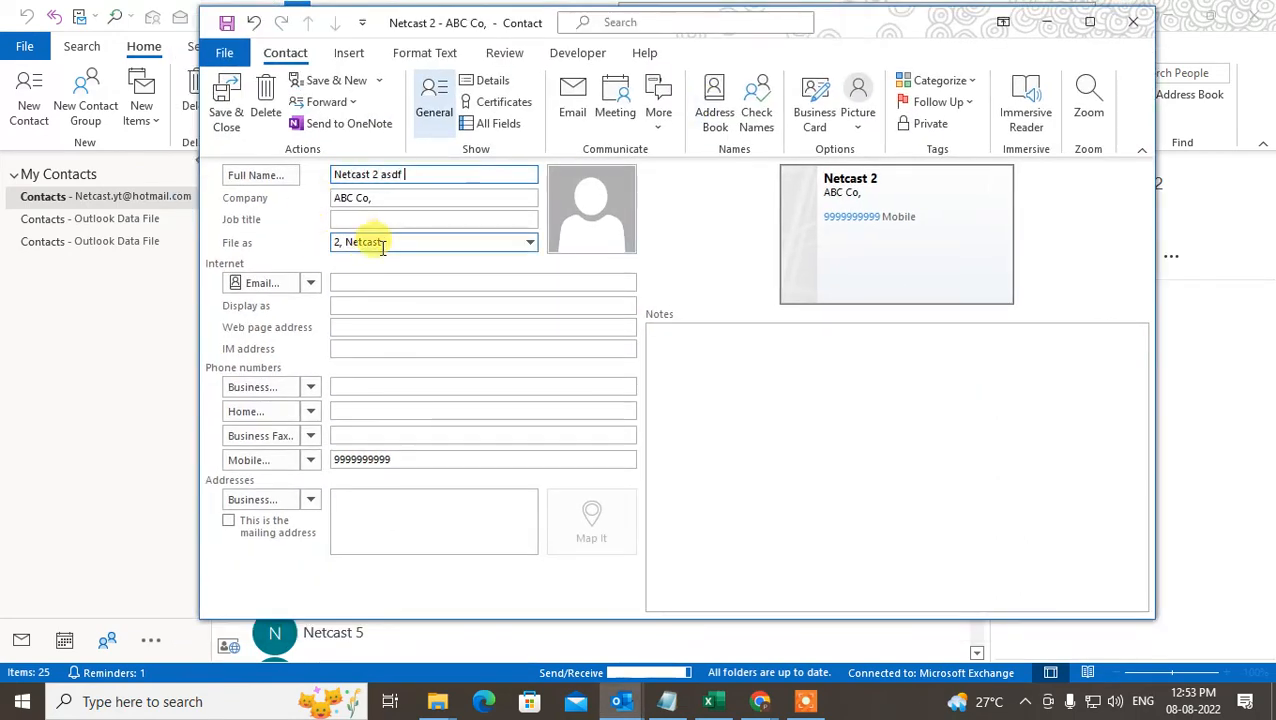
text(asdf sd)
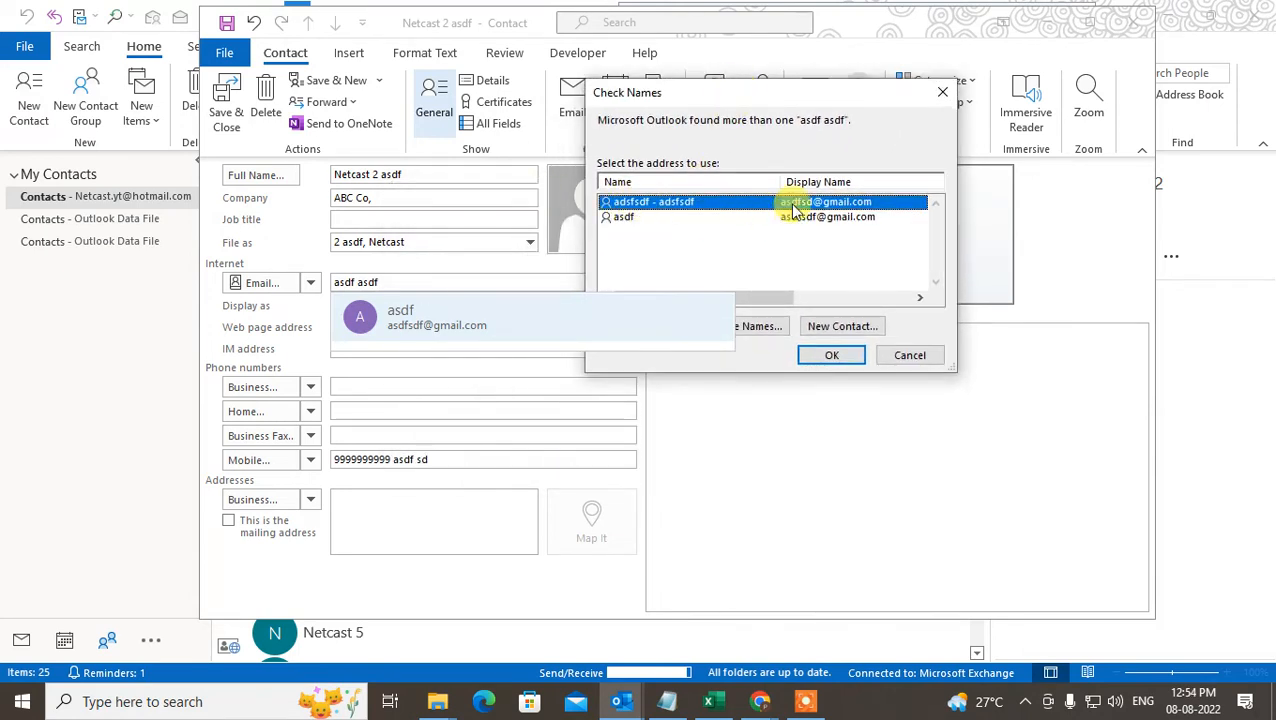
click(831, 355)
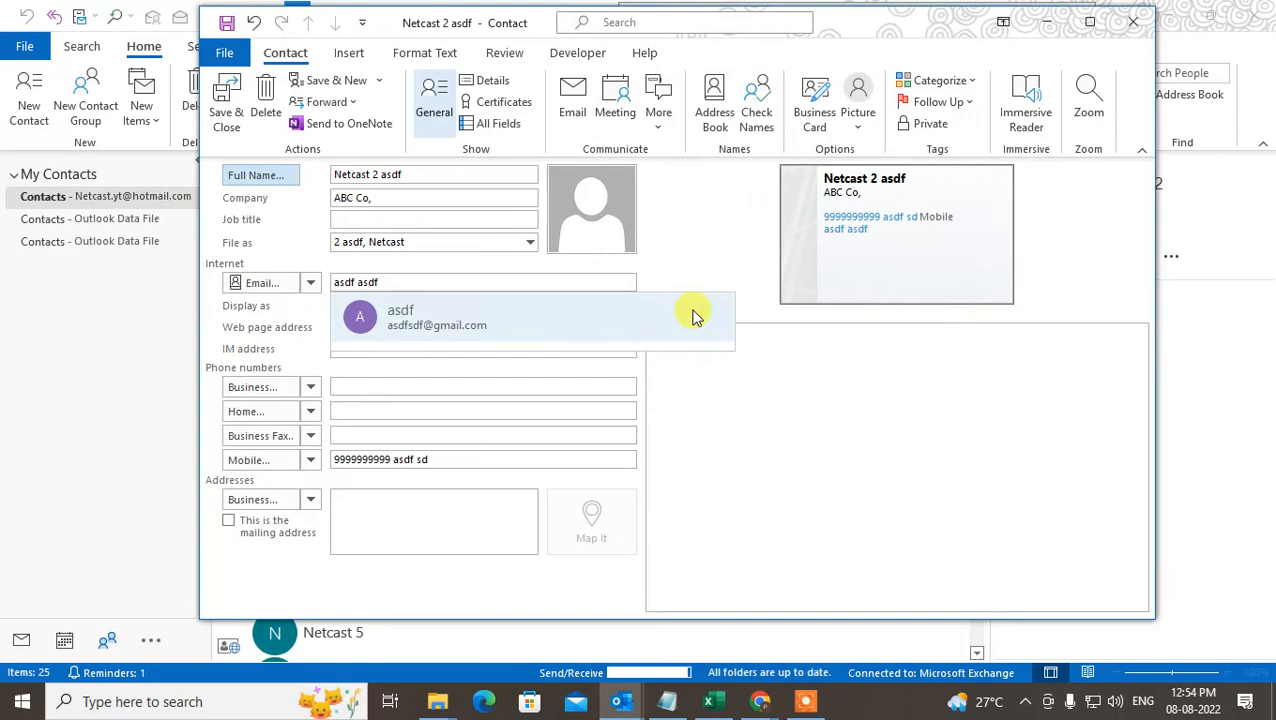
mouse_move(740, 185)
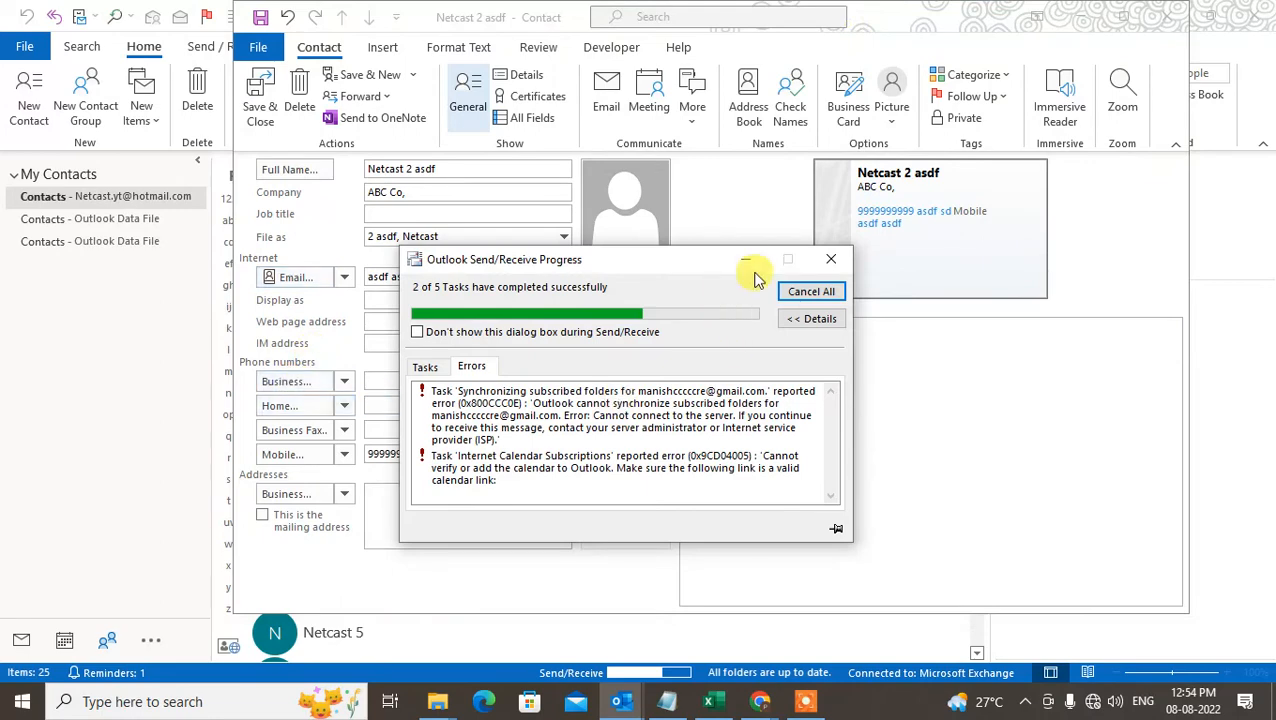
Save Netcast 2 asdf, right-click it in the results, and start a blank new contact.
click(830, 259)
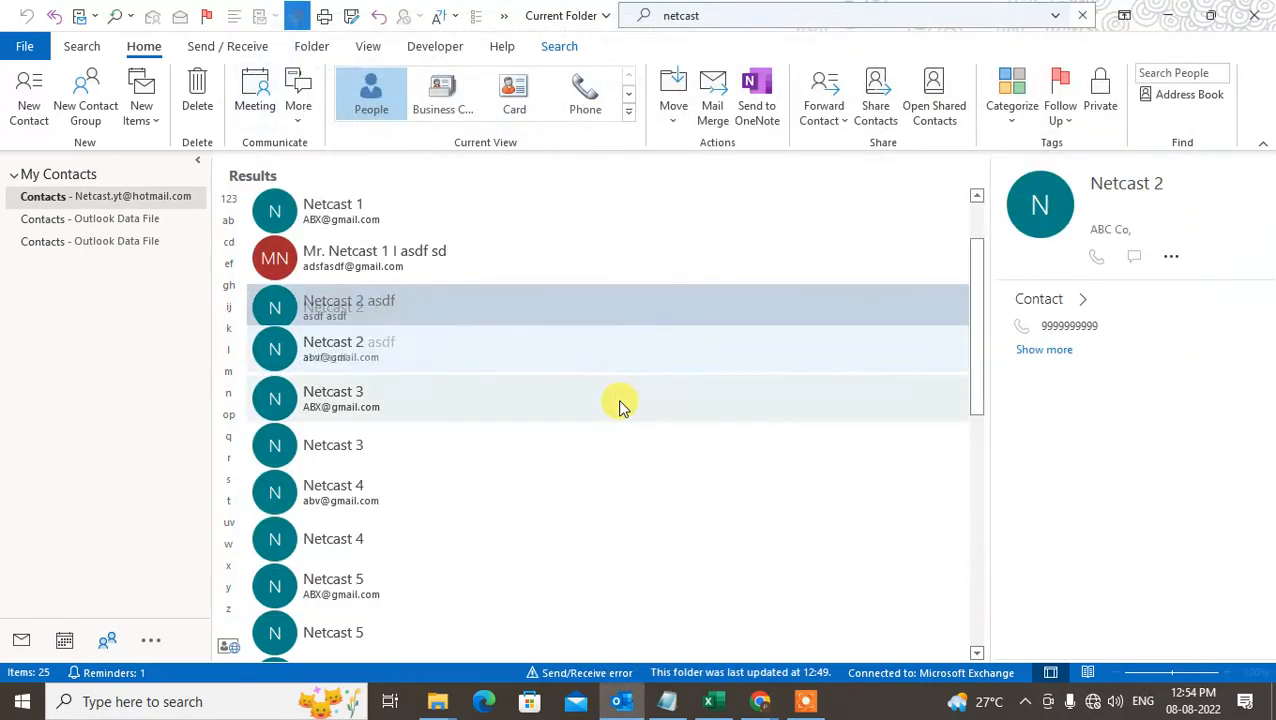
right_click(349, 305)
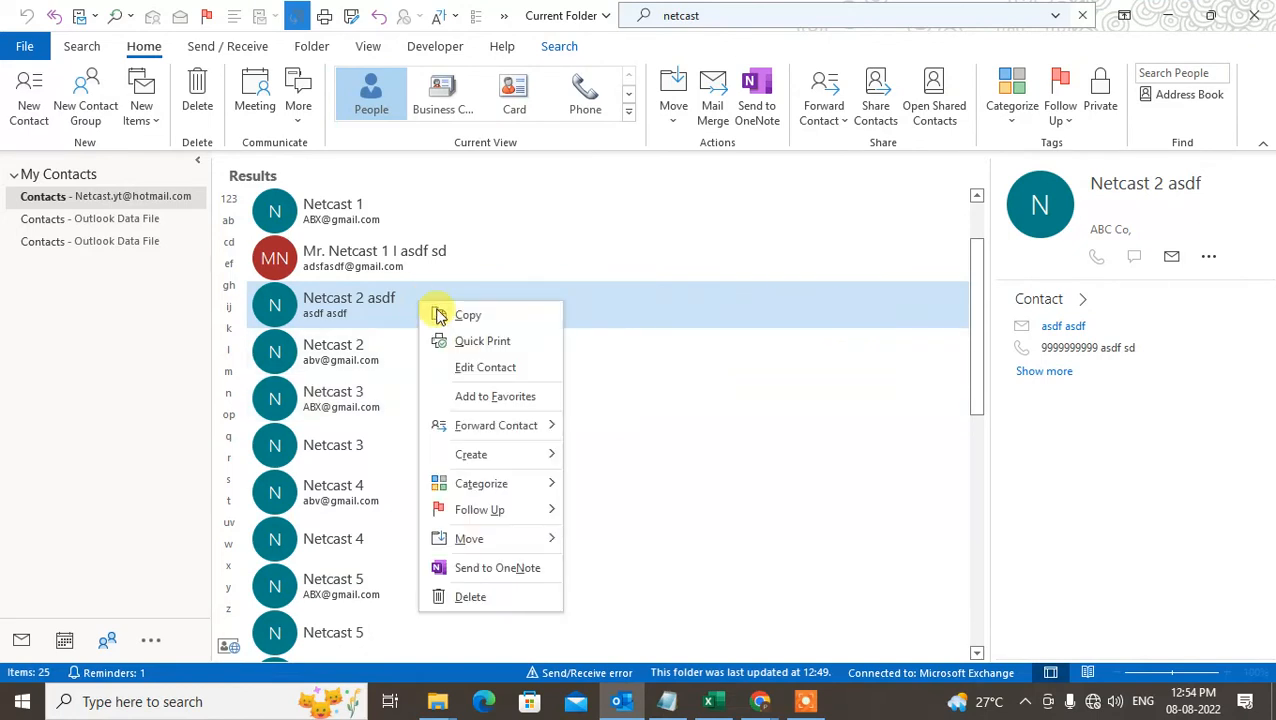
mouse_move(50, 390)
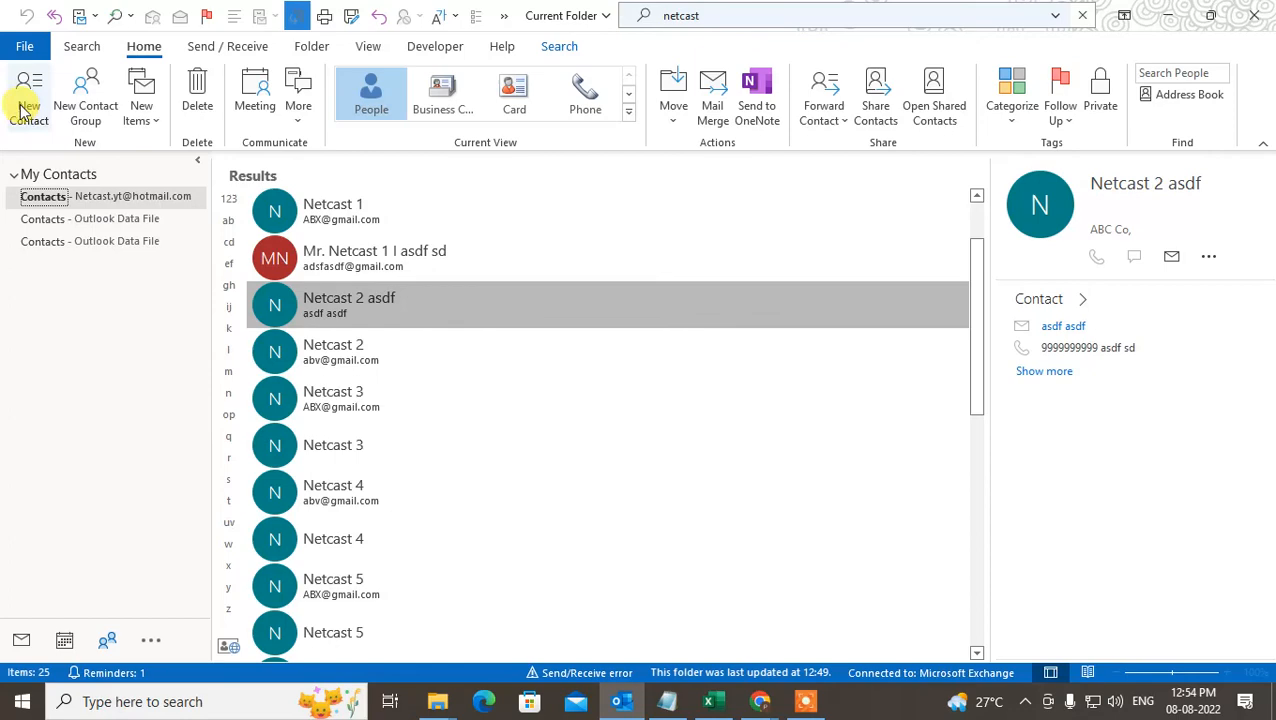
click(29, 95)
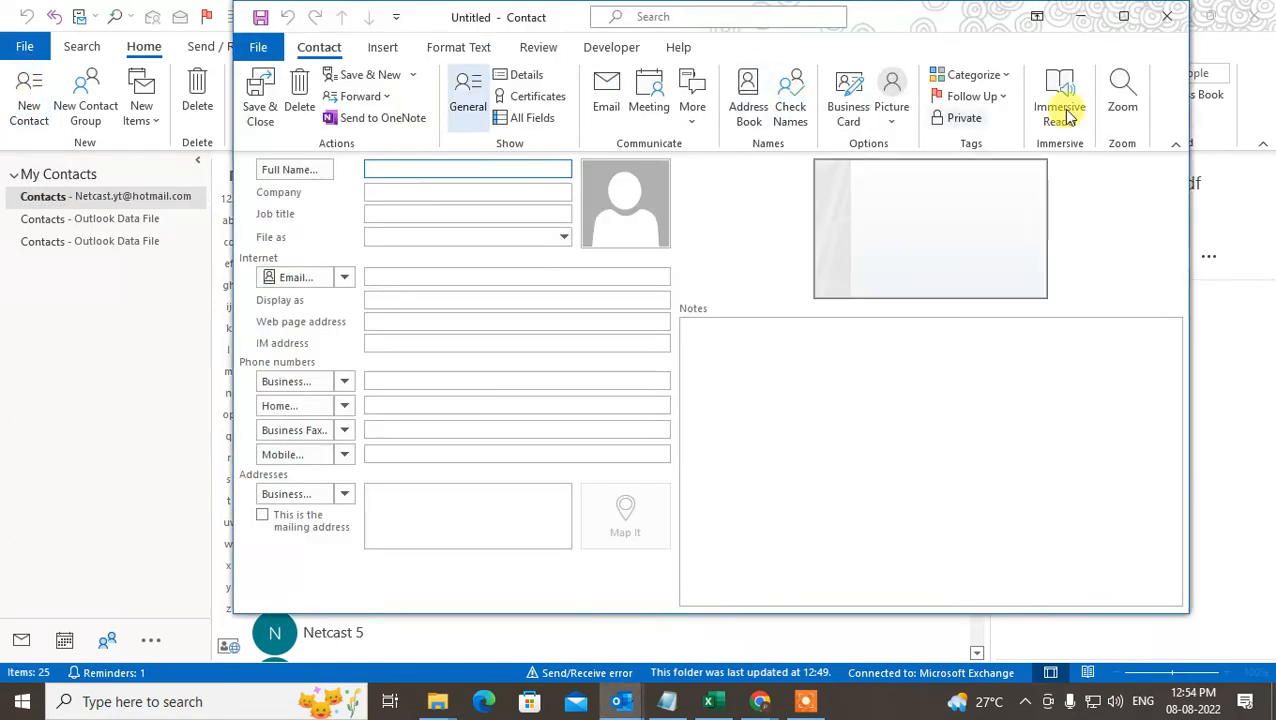